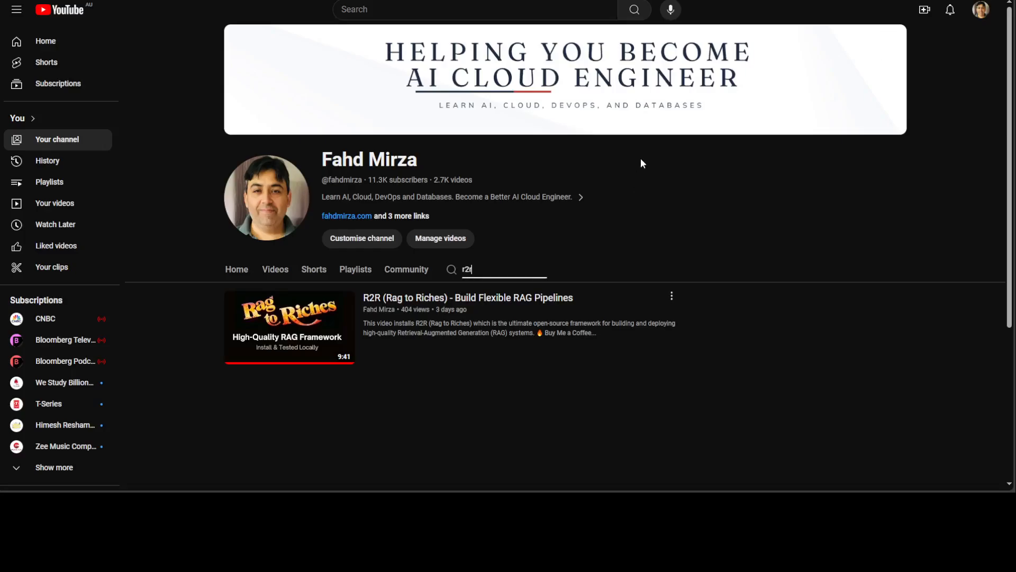
mouse_move(413, 430)
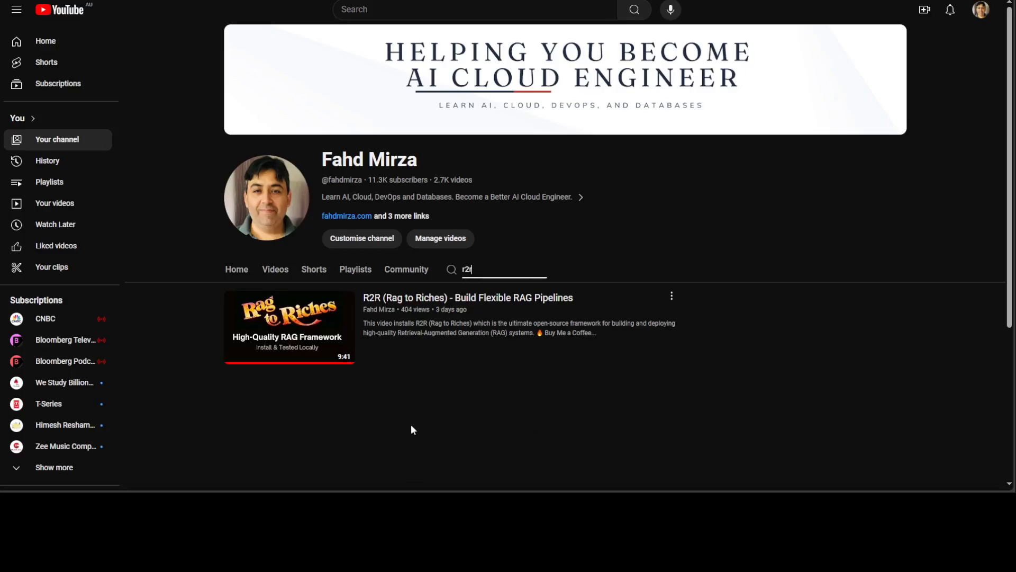
mouse_move(509, 398)
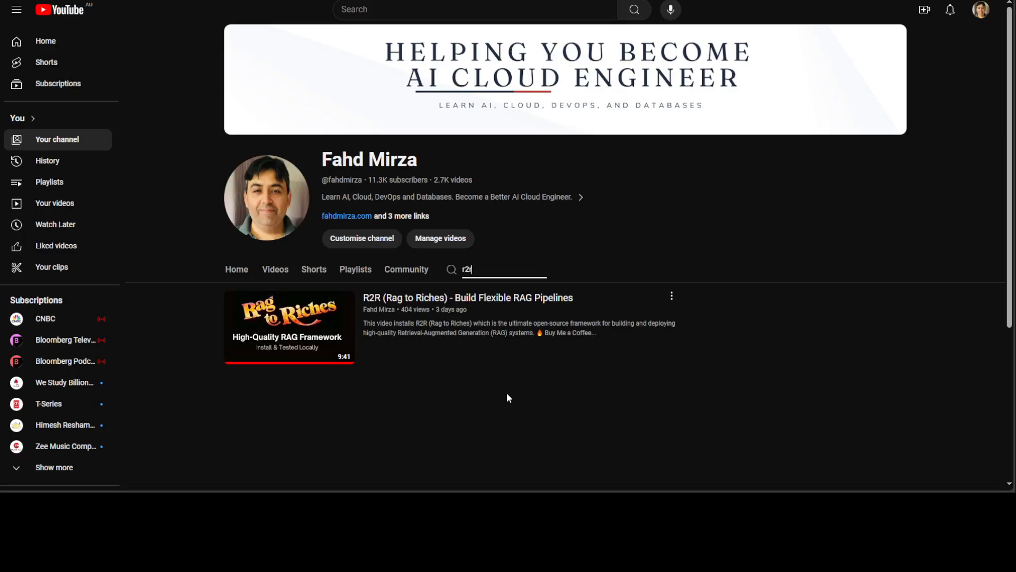
mouse_move(614, 373)
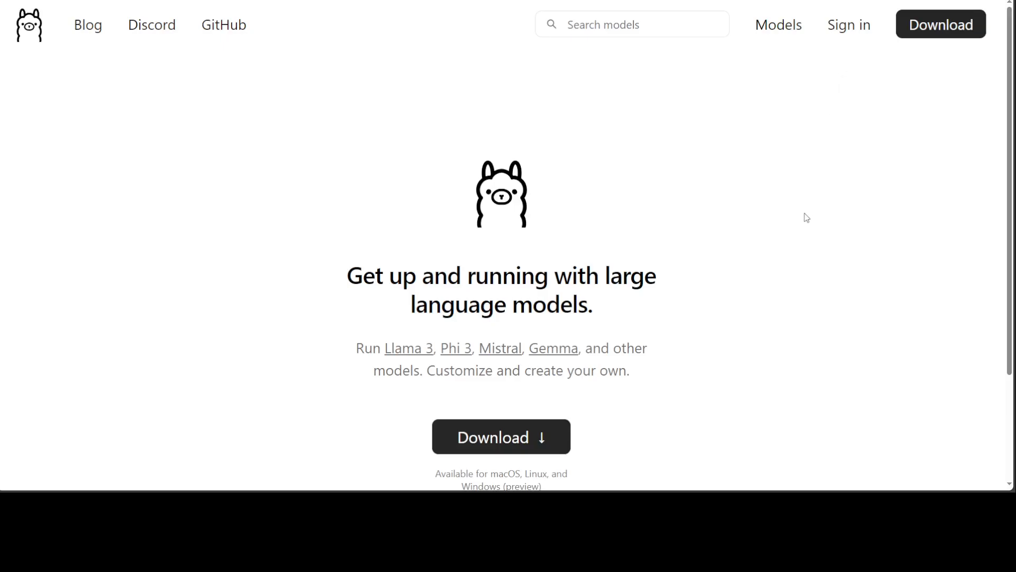
mouse_move(773, 209)
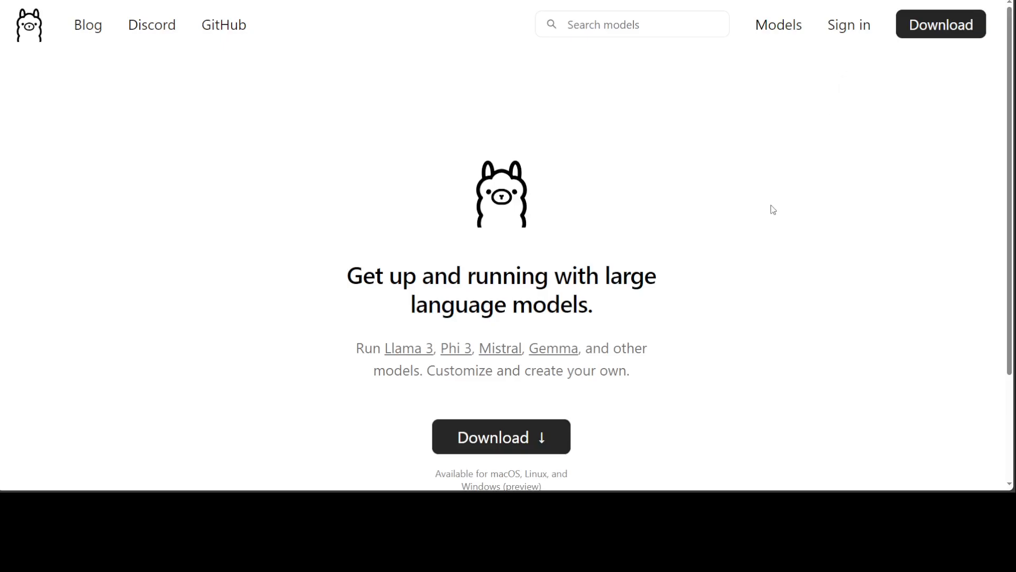
mouse_move(808, 229)
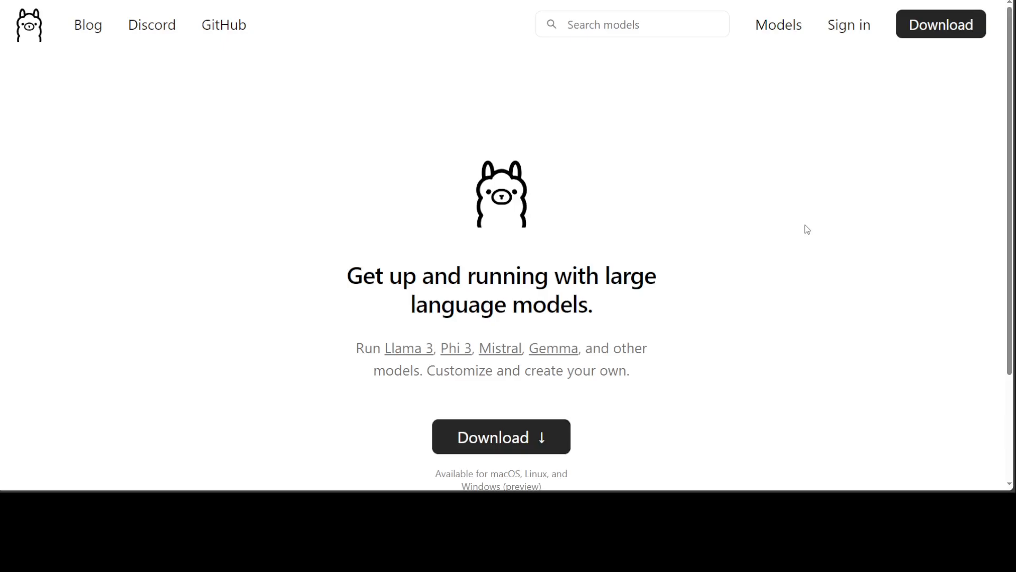
mouse_move(658, 364)
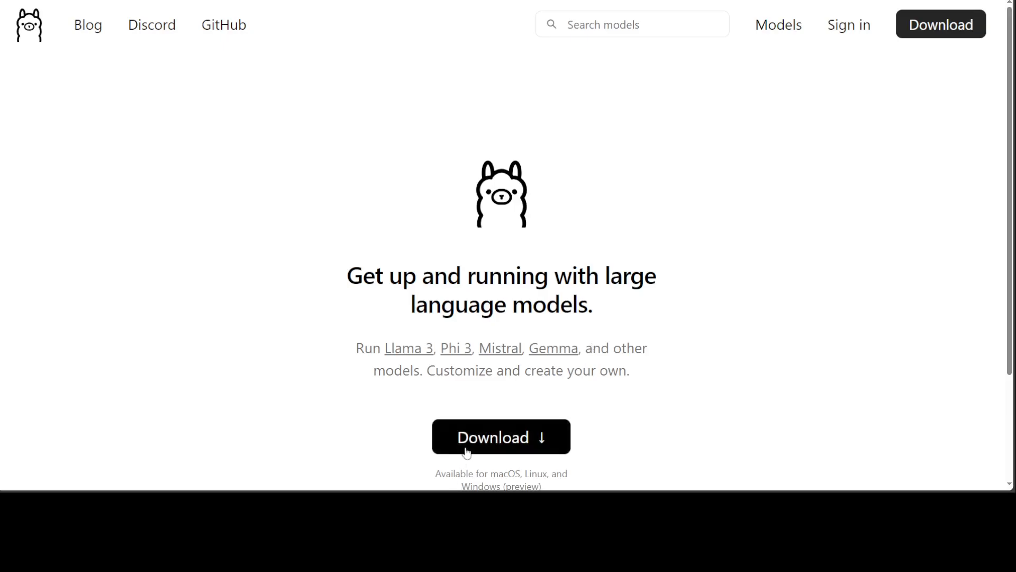
View the Linux curl install command on the Ollama download page.
left_click(501, 436)
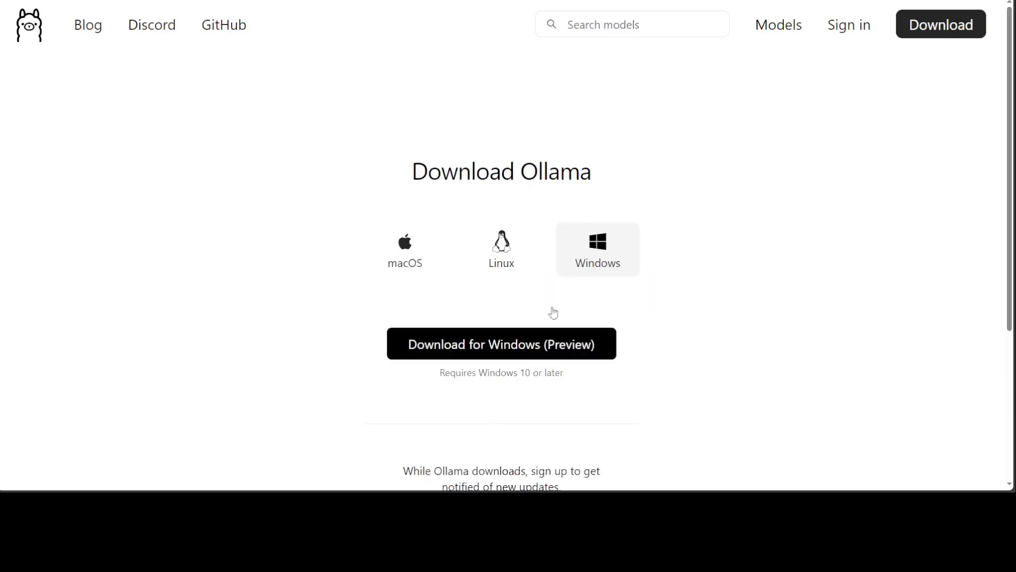
mouse_move(555, 291)
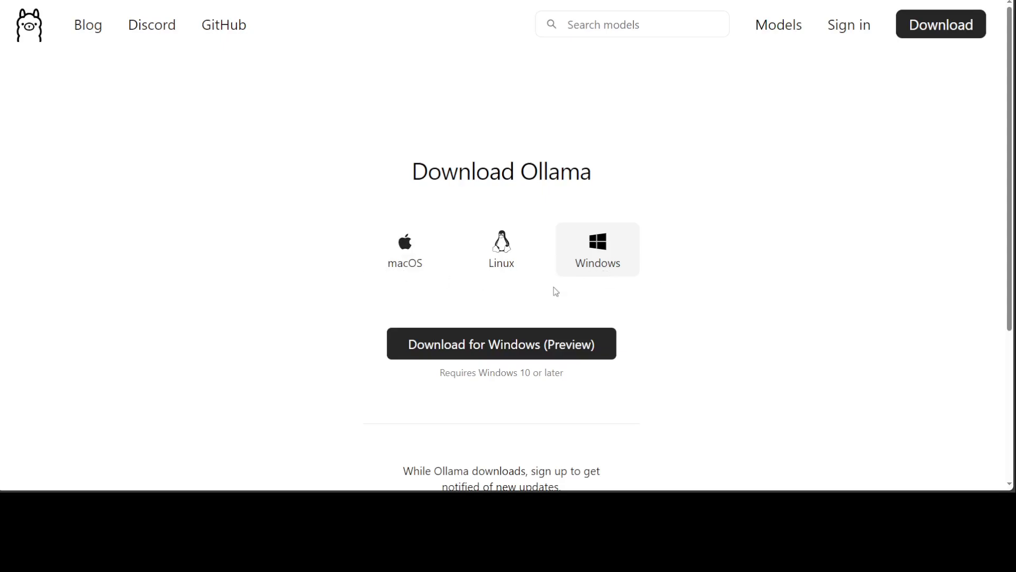
mouse_move(506, 360)
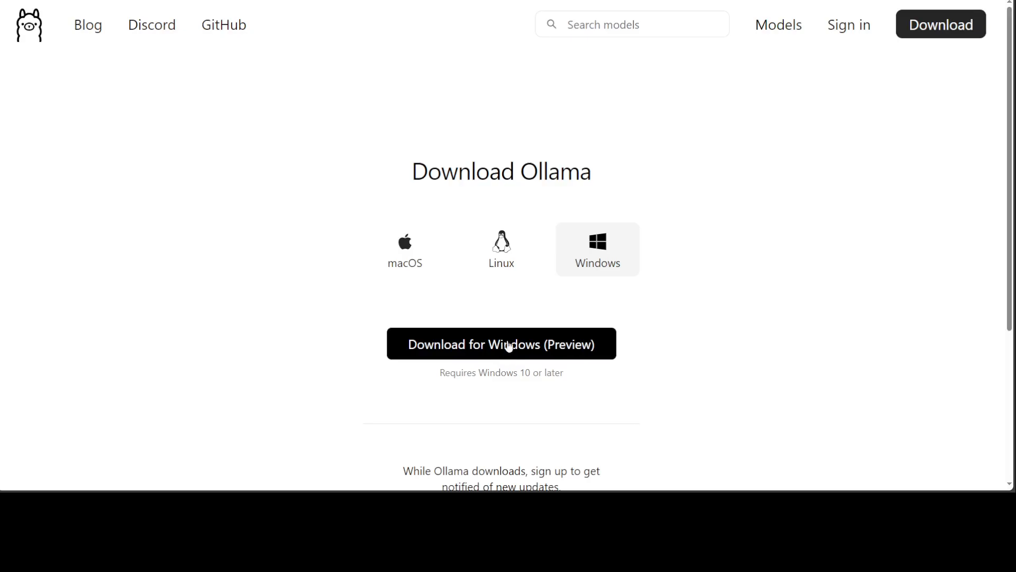
left_click(501, 249)
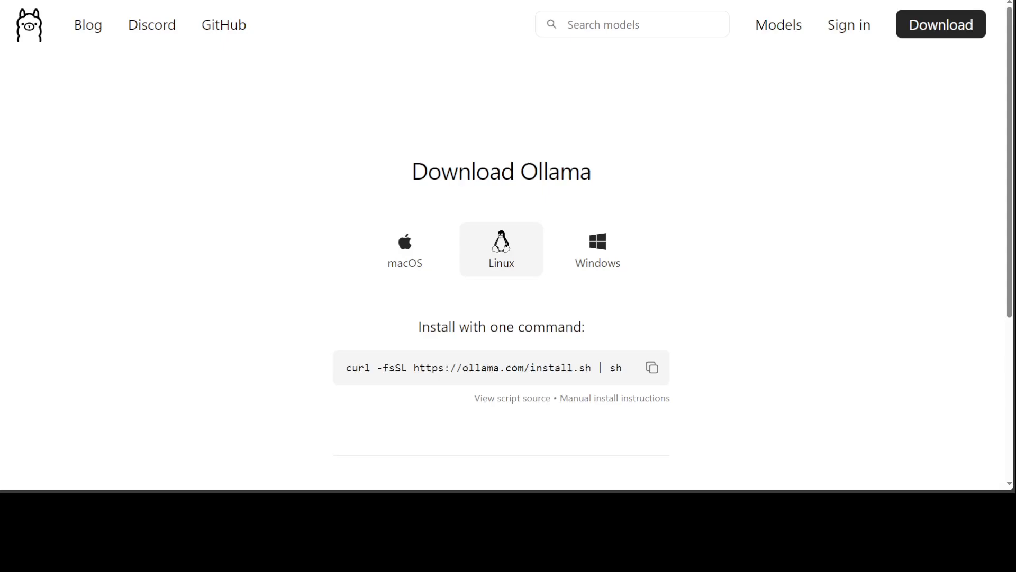
mouse_move(164, 247)
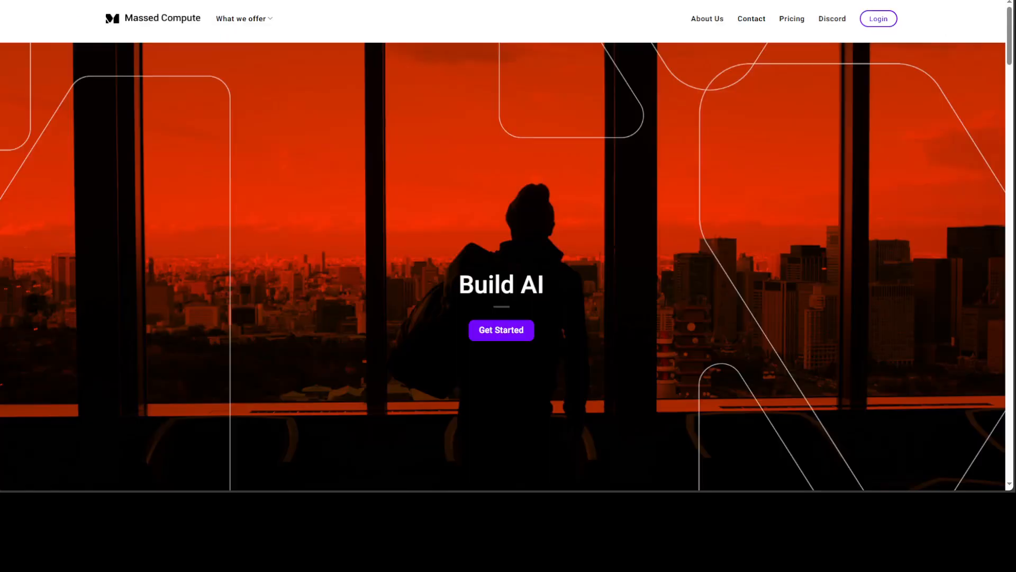
mouse_move(561, 237)
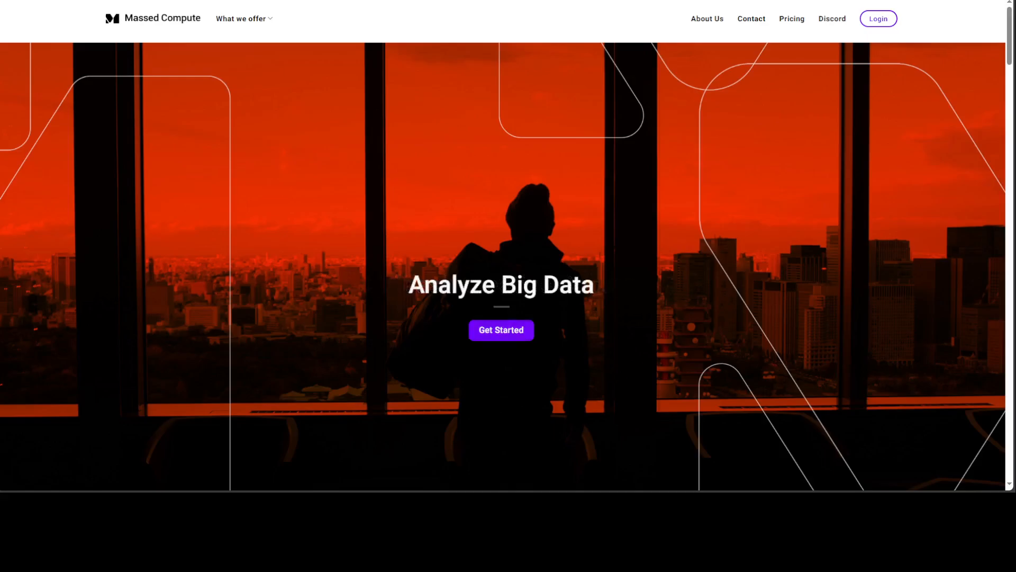
Check the Ubuntu release with cat /etc/*release and the GPU with nvidia-smi.
type("cat /etc/*release")
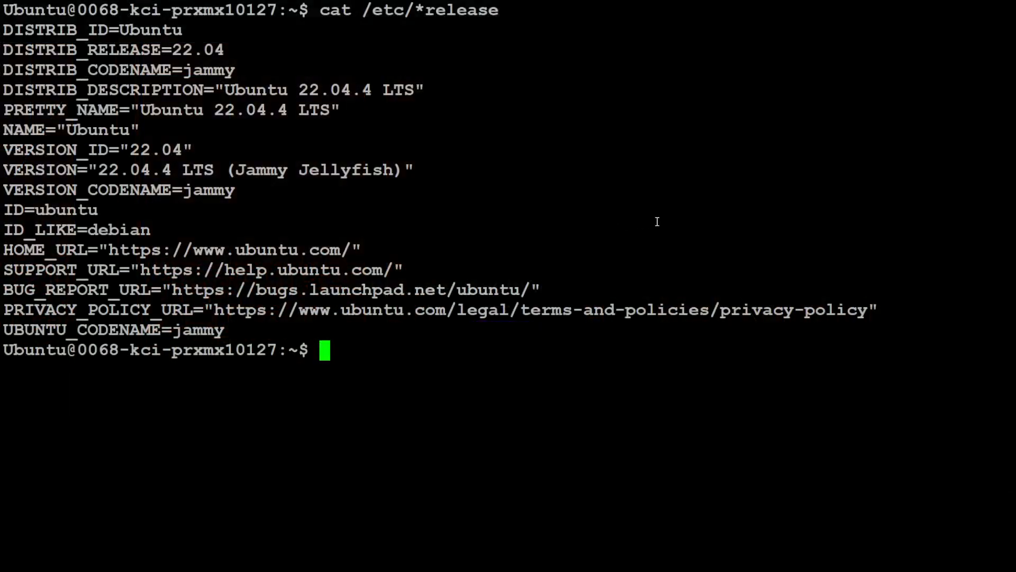
type("nvidia-smi")
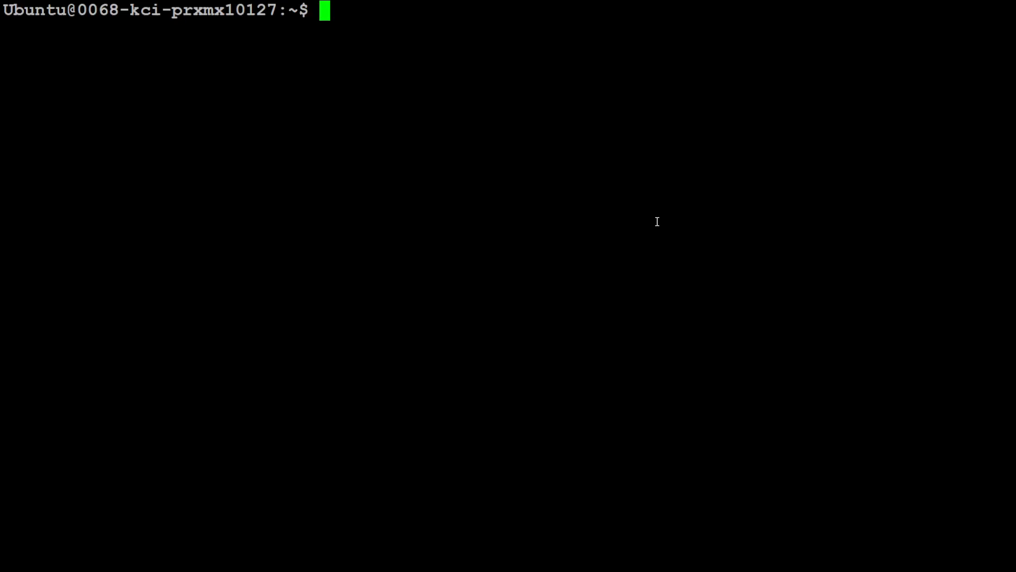
List installed Ollama models and pull the llama3 model.
type("ollama list")
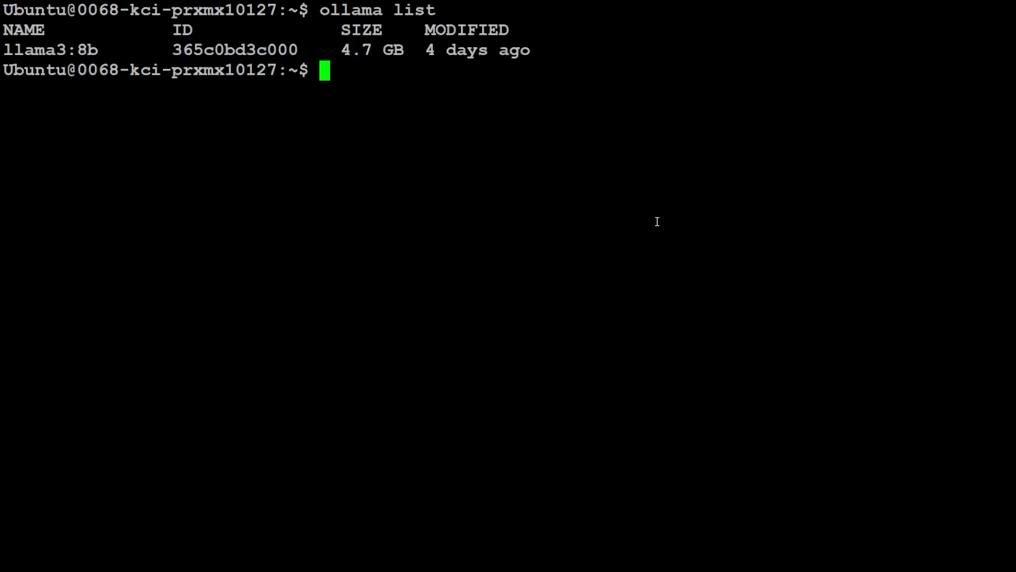
type("oll")
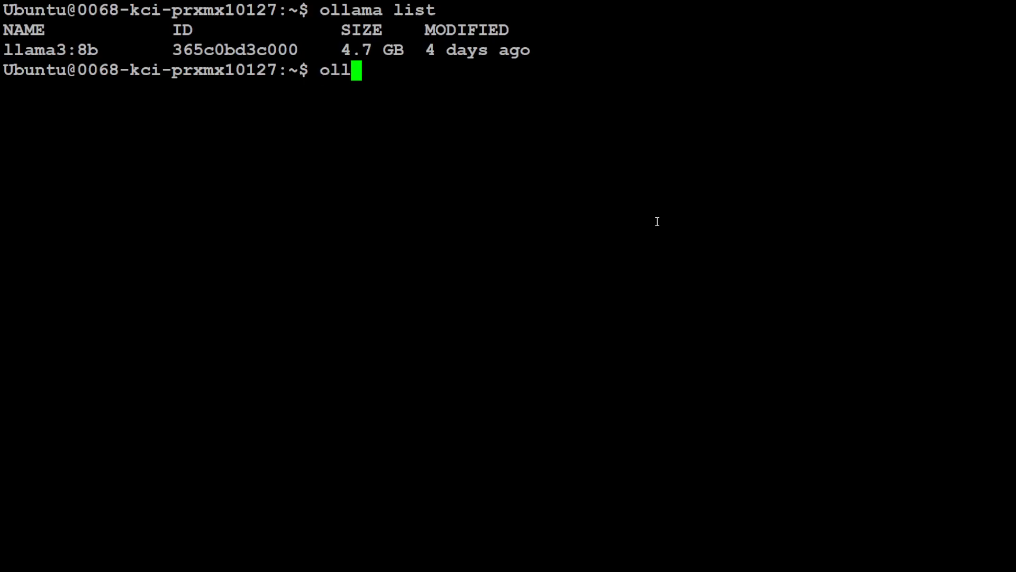
type("ama")
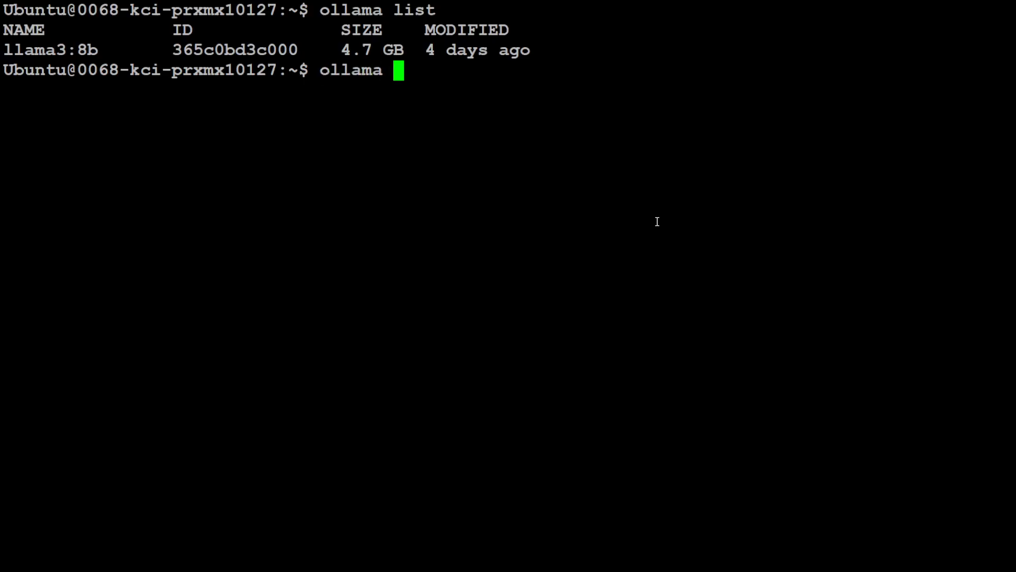
type("run")
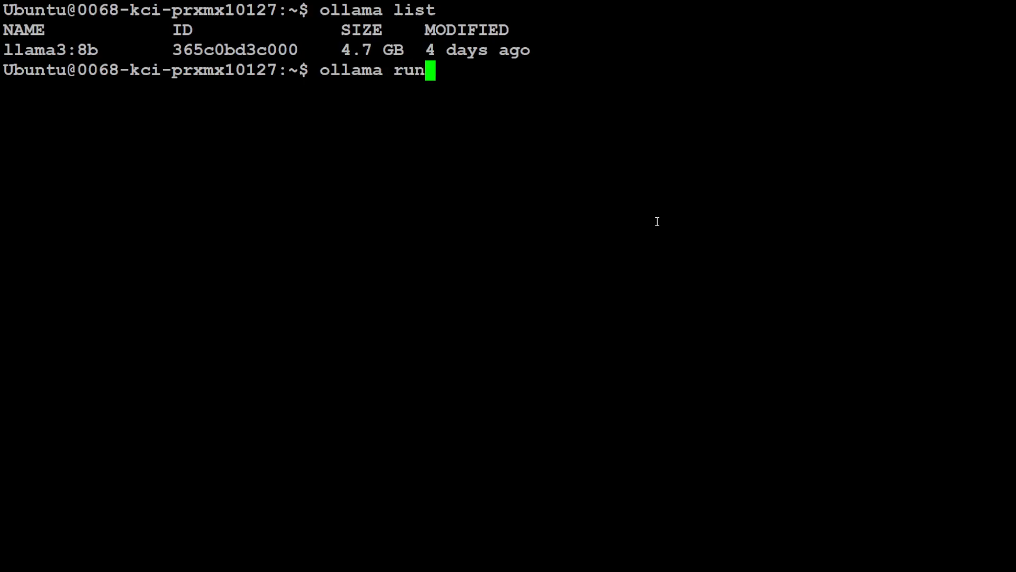
key("BackSpace")
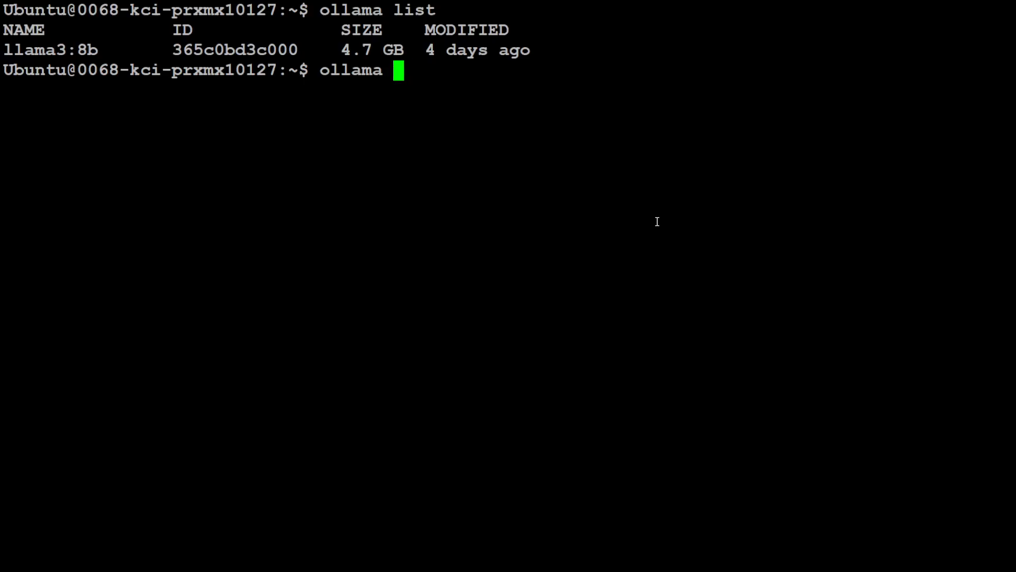
type("pull")
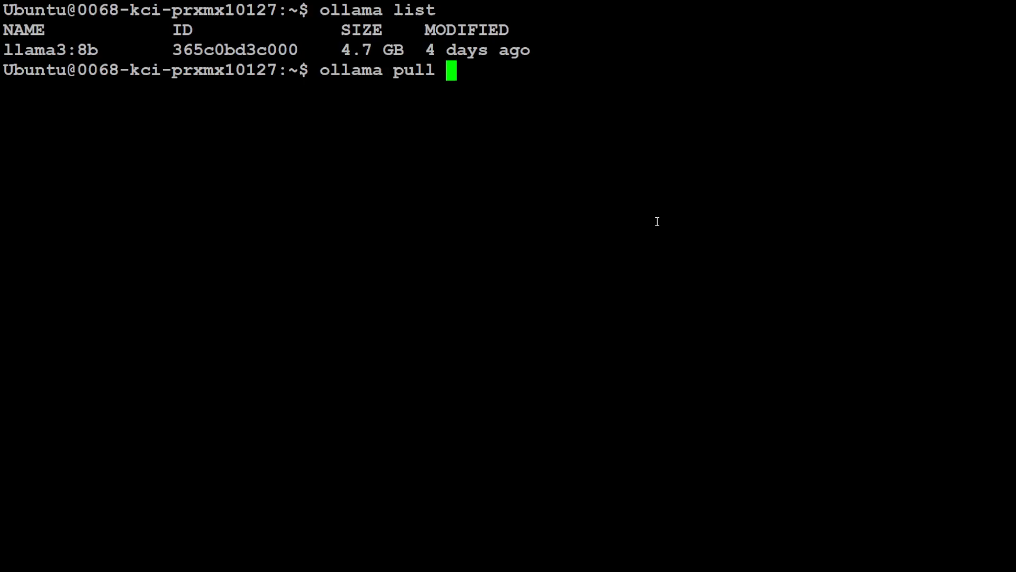
type("llama3")
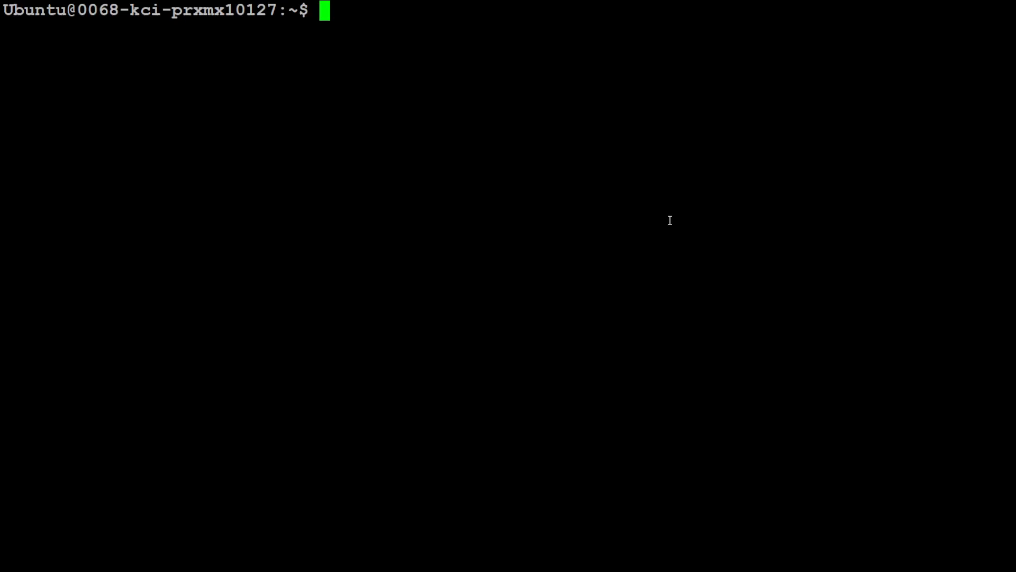
mouse_move(668, 219)
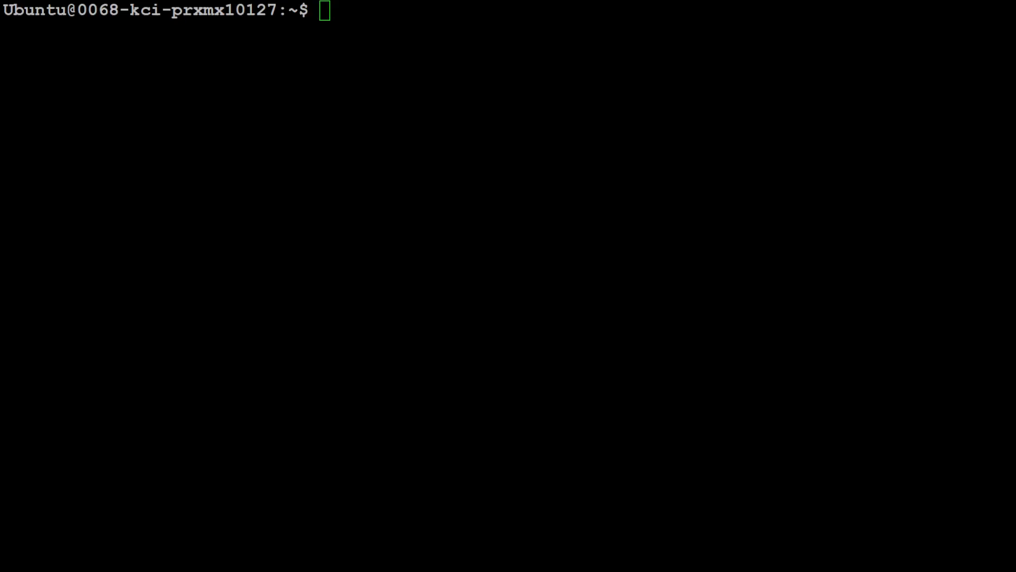
Install postgresql-common and run the apt.postgresql.org.sh repository setup script, then clear.
type("sudo apt install -y postgresql-common")
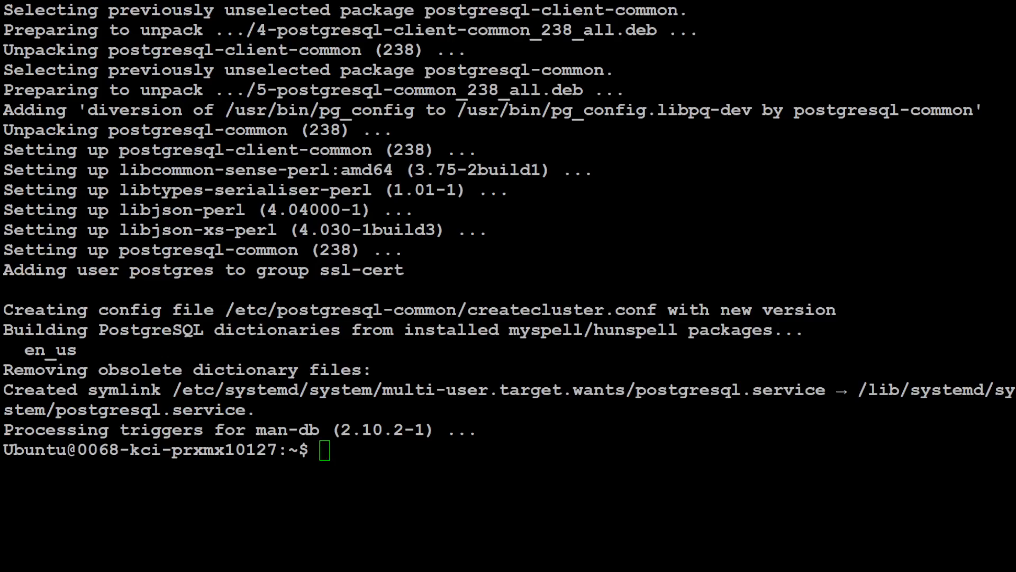
type("sudo /usr/share/postgresql-common/pgdg/apt.postgresql.org.sh")
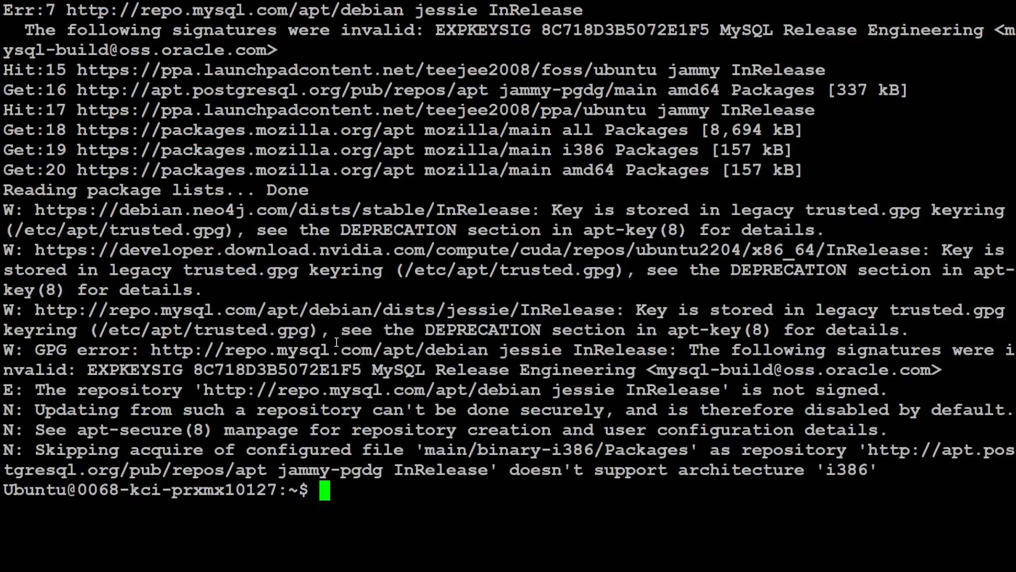
type("clear")
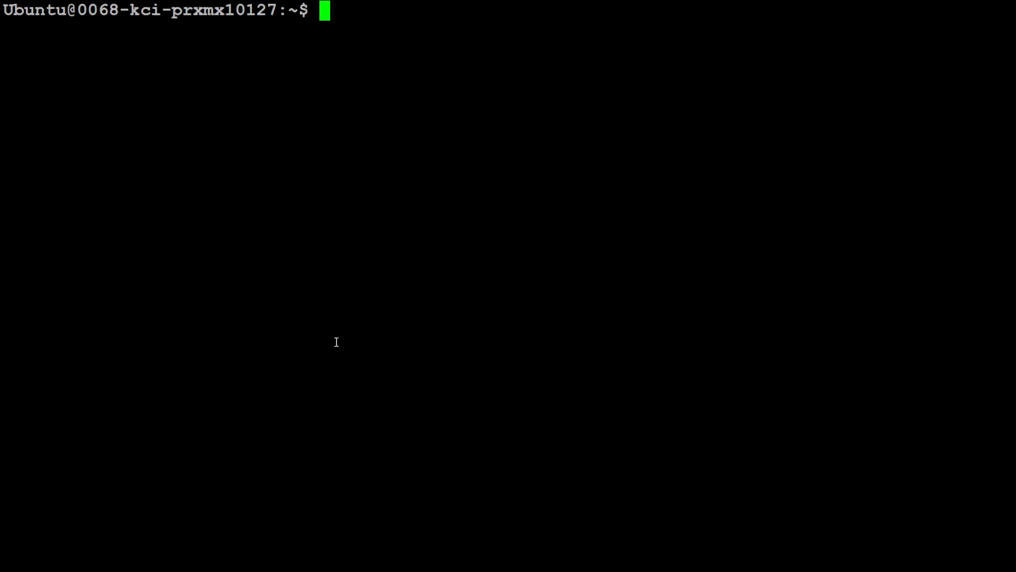
Install the postgresql-15-pgvector package, confirming the apt prompt with Y.
type("sudo apt install postgresql-15-pgvector")
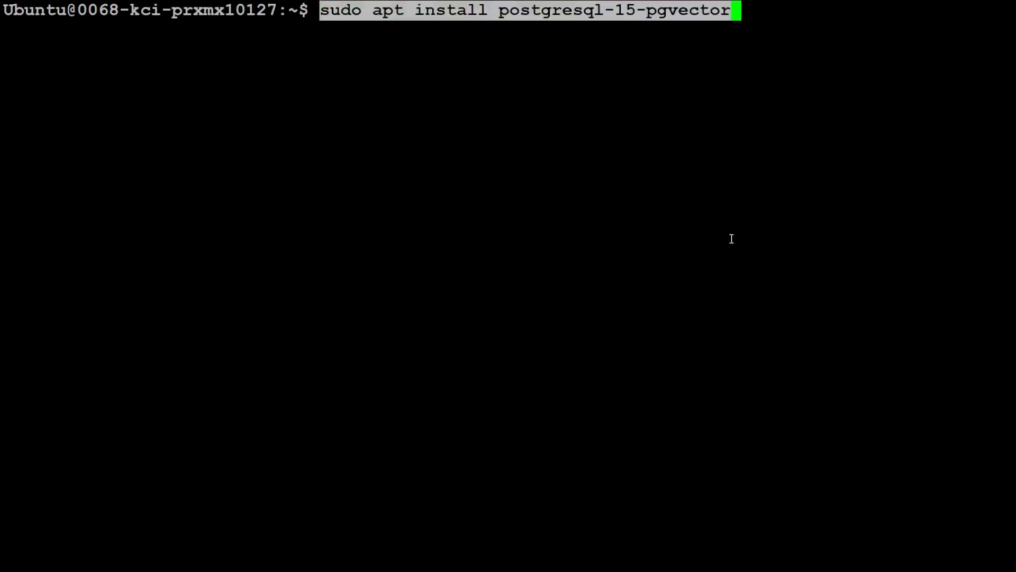
key("Enter")
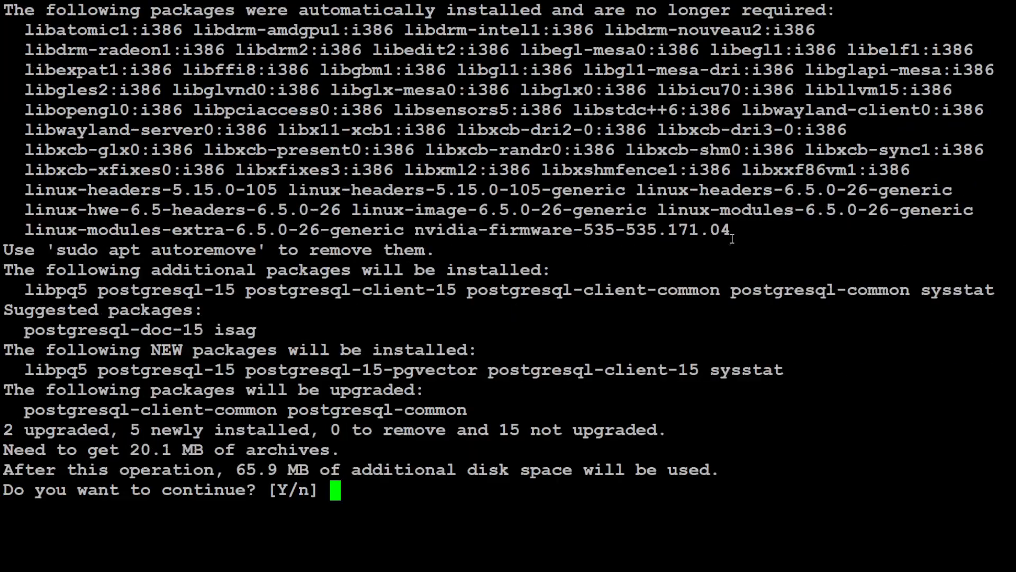
type("Y")
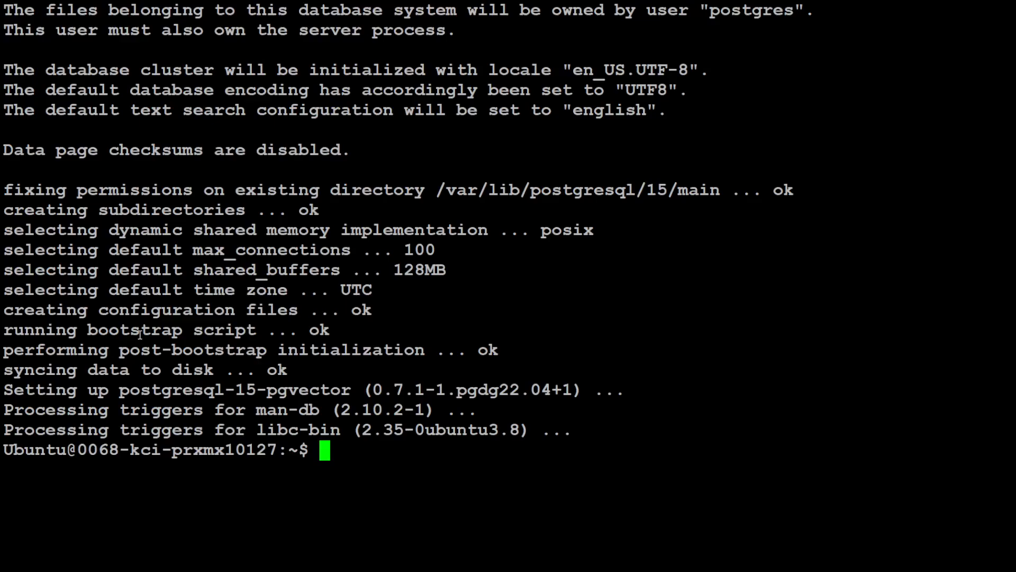
In psql as postgres, run CREATE EXTENSION vector; then quit and clear.
type("sudo -u postgres psql")
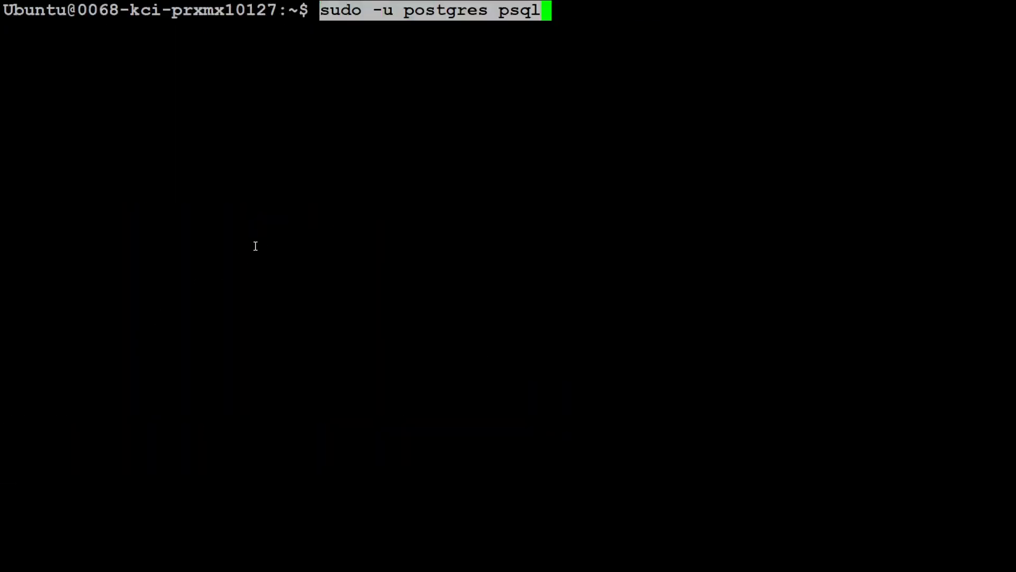
mouse_move(427, 231)
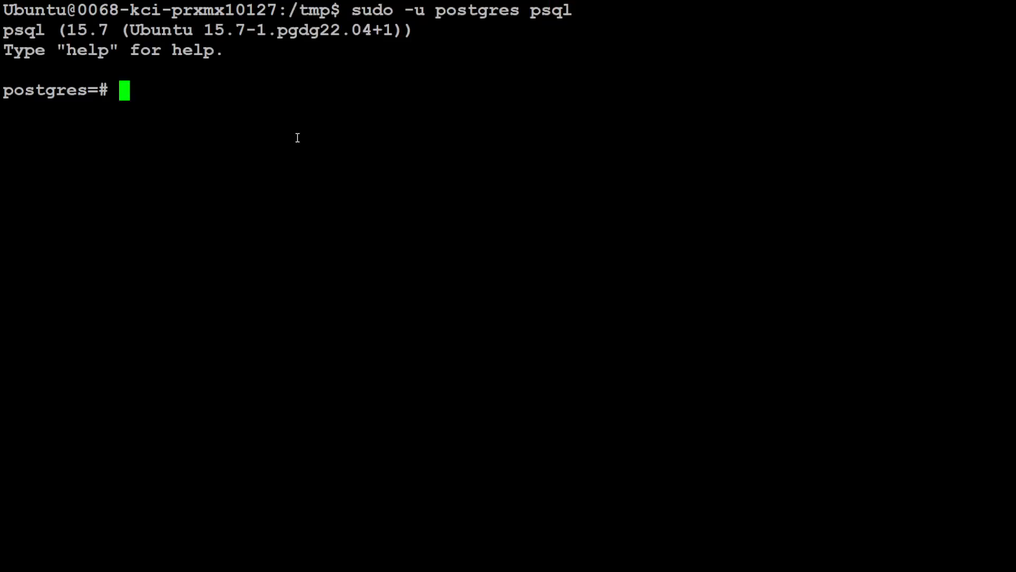
type("CREATE EXTENSION vector;")
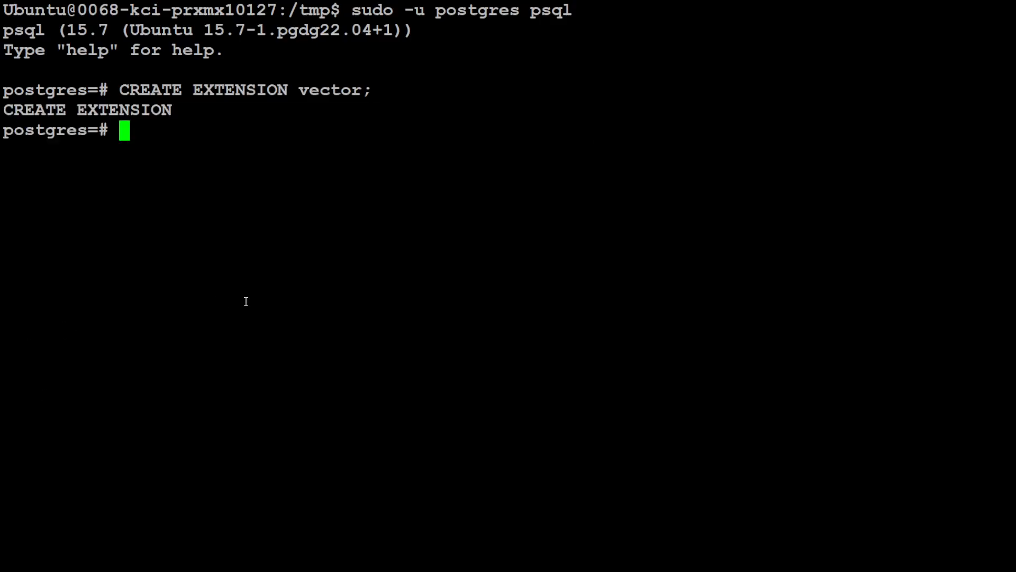
type("\\q")
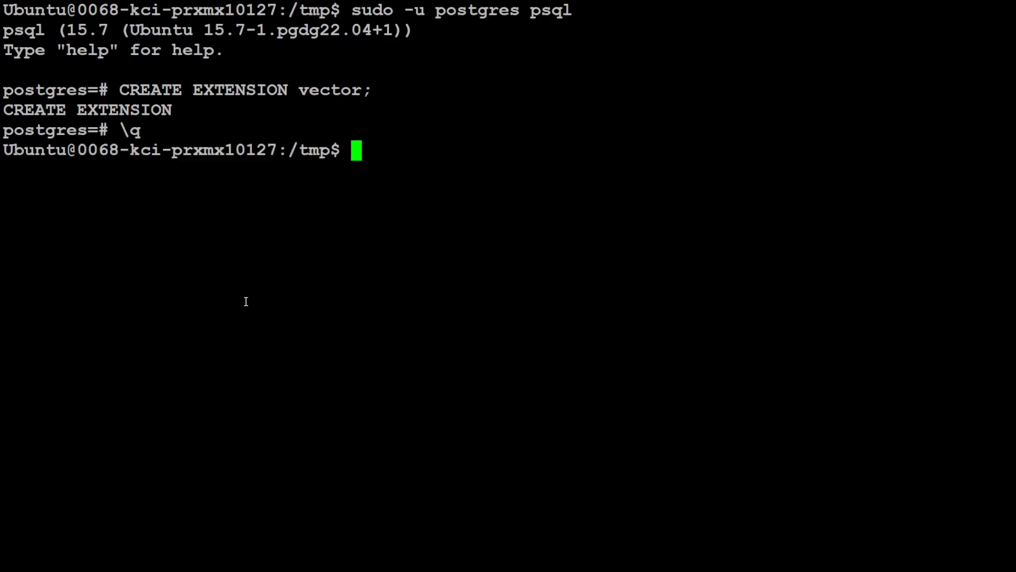
type("clear")
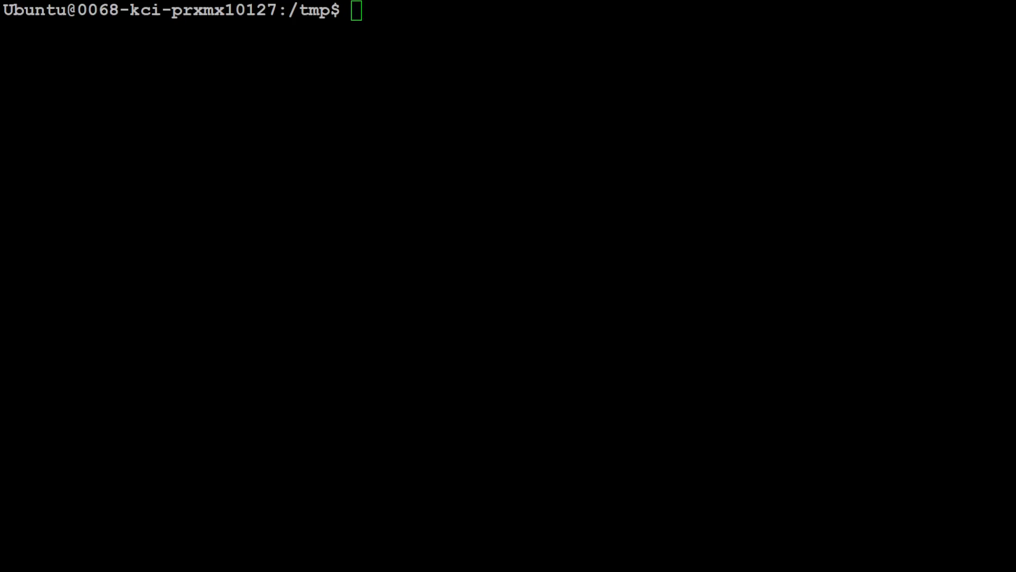
Enable the postgresql service with sudo systemctl enable postgresql.
type("sudo systemctl enable postgresql")
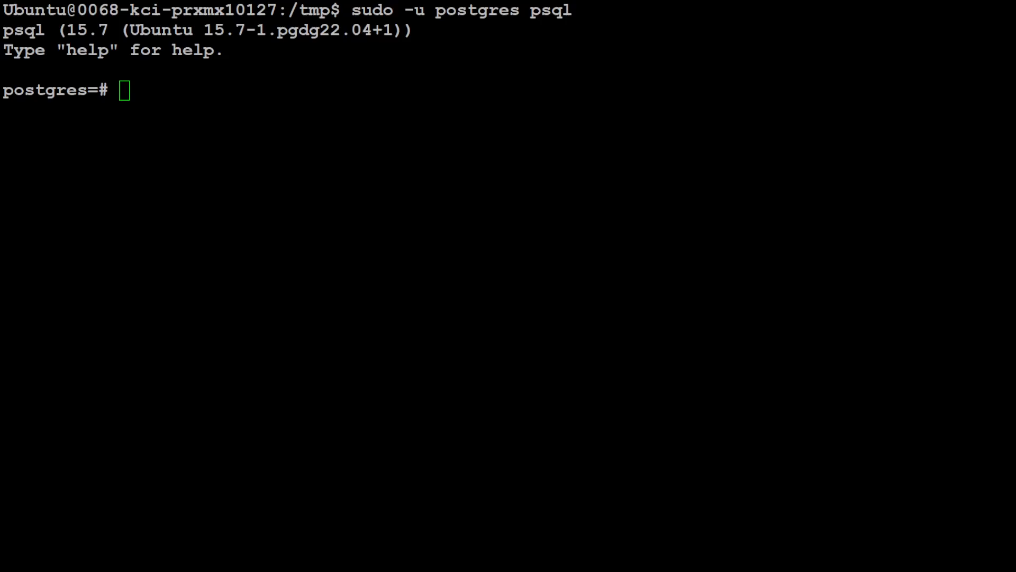
type("CREATE ROLE myuser WITH PASSWORD 'mypassword';")
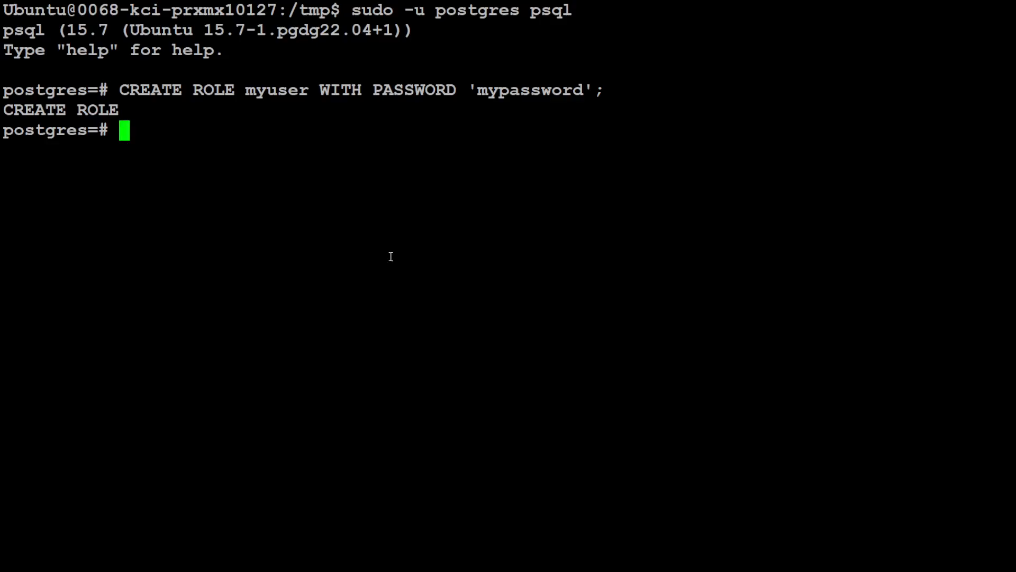
type("CREATE DATABASE mydatabase OWNER myuser;")
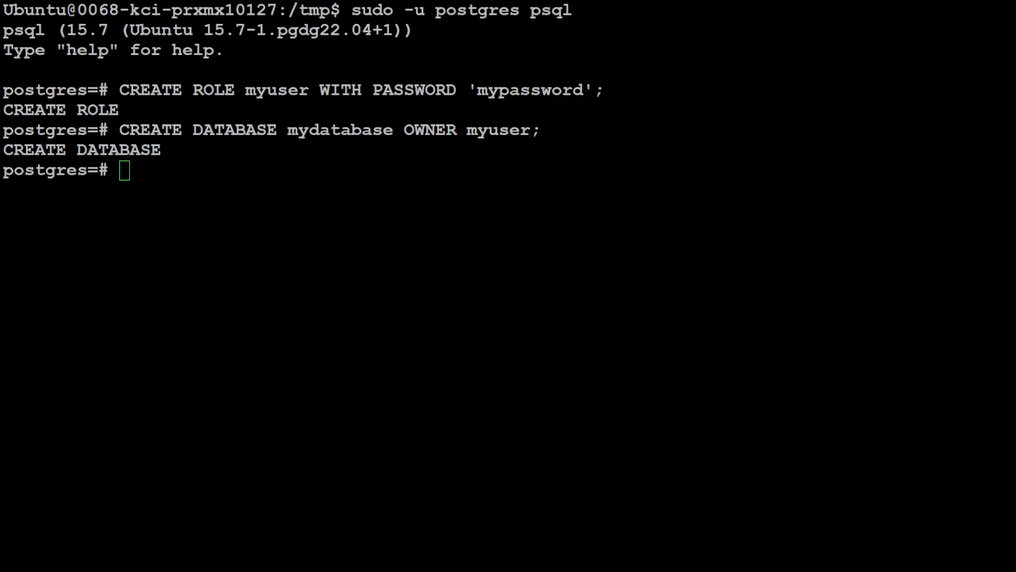
type("GRANT ALL PRIVILEGES ON DATABASE mydatabase TO myuser;")
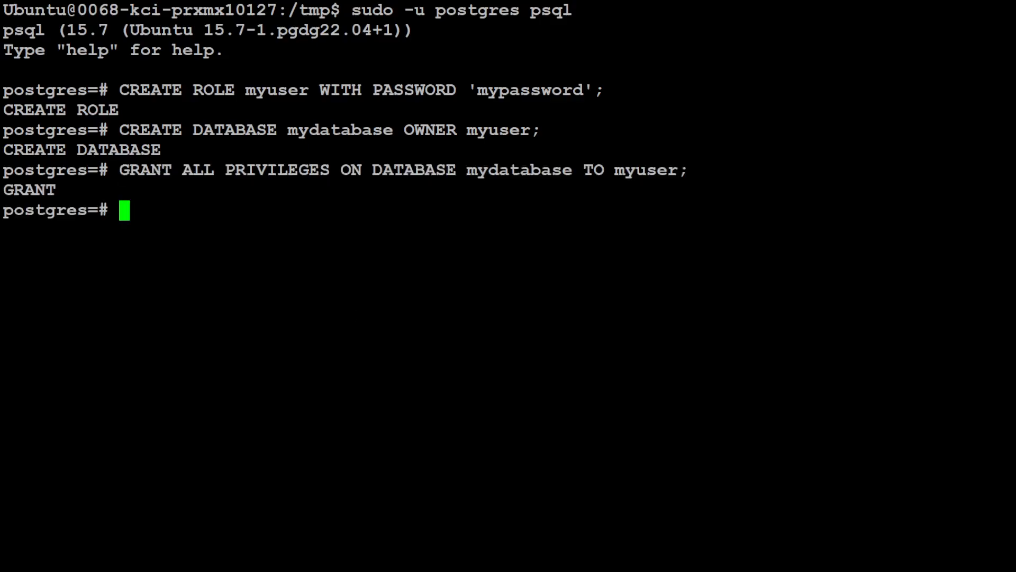
mouse_move(471, 338)
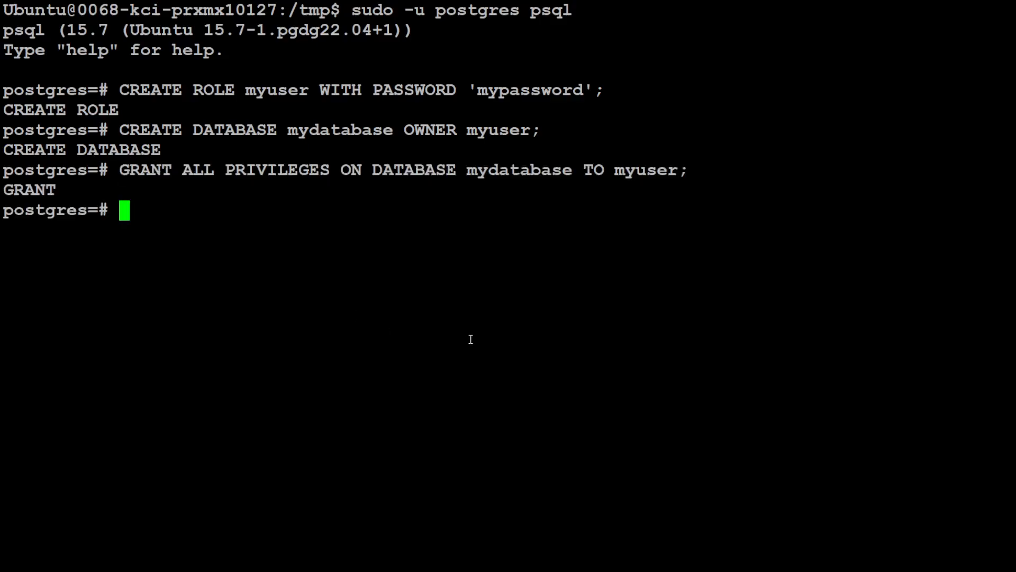
type("\\")
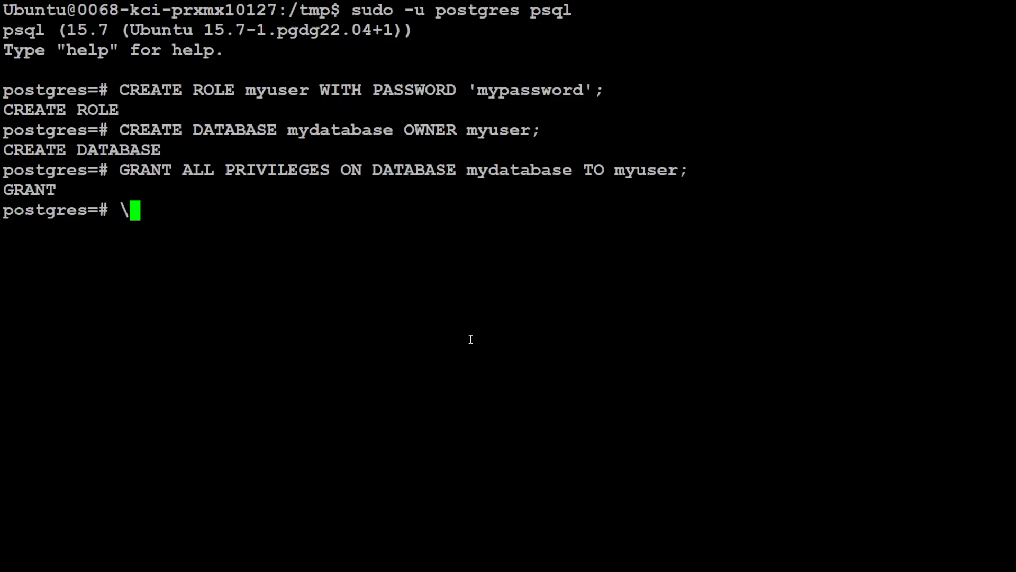
type("q")
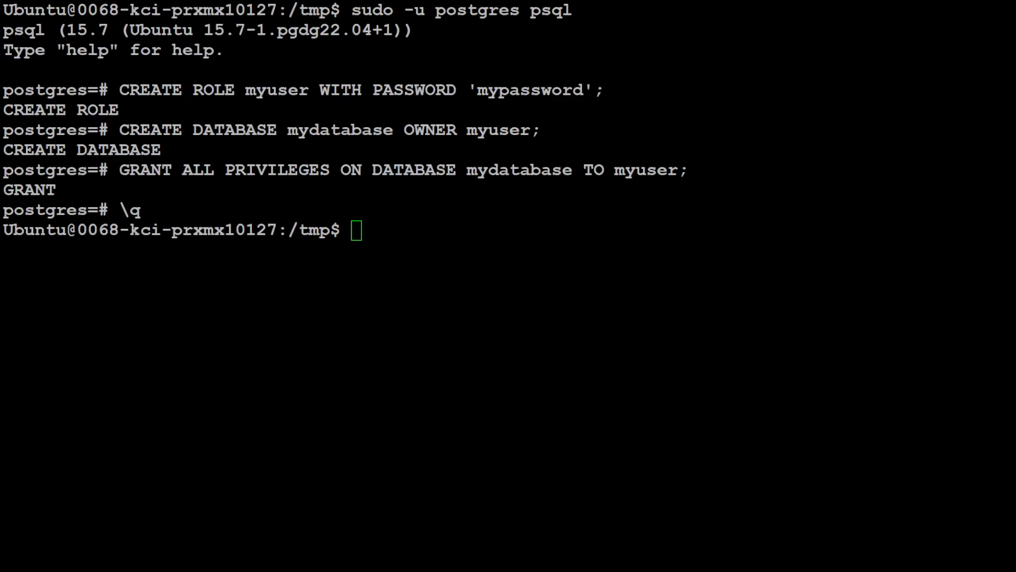
Make an r2r directory in the home folder and change into it.
type("cd ~")
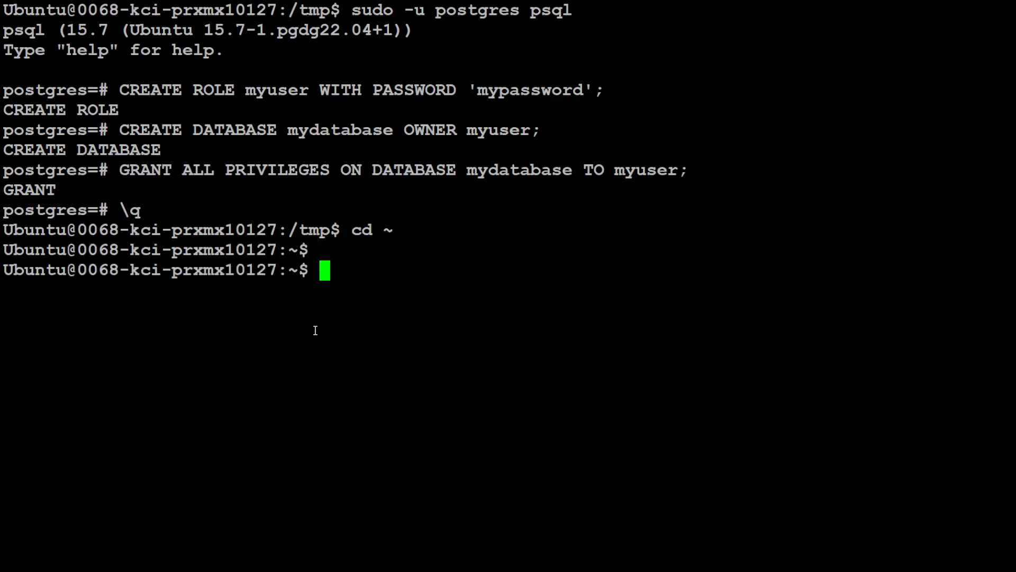
type("mkdir r")
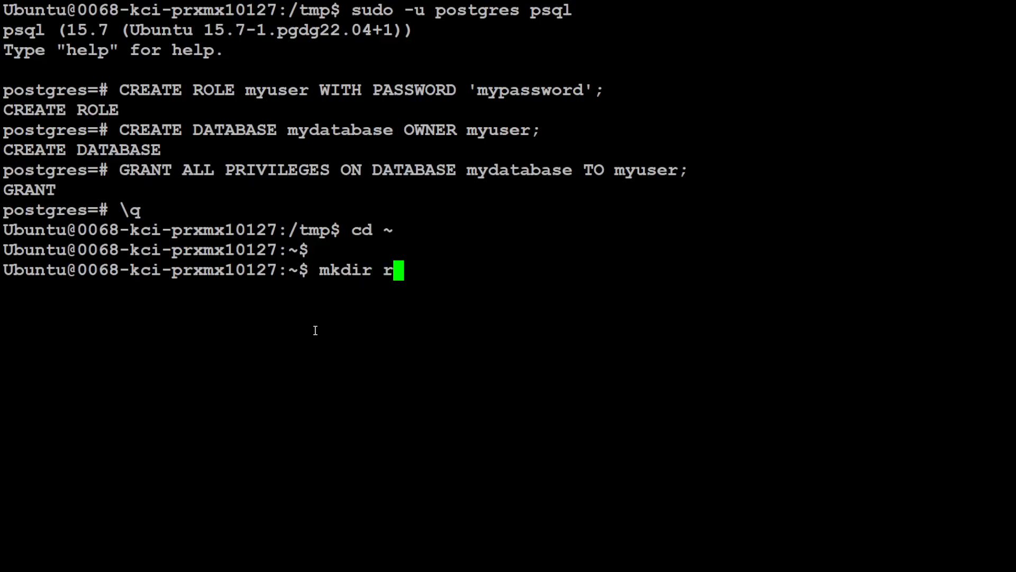
type("22")
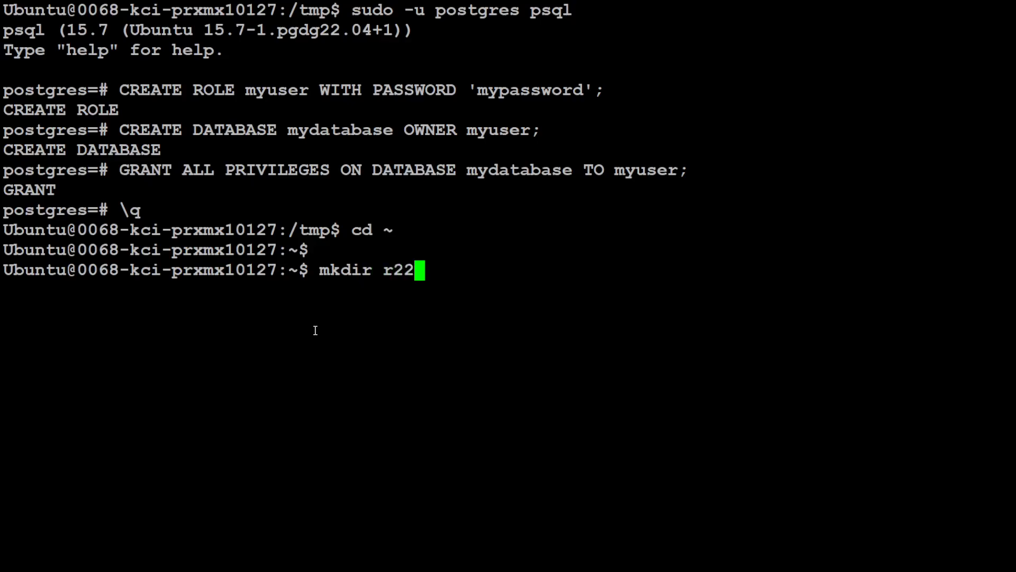
type("r")
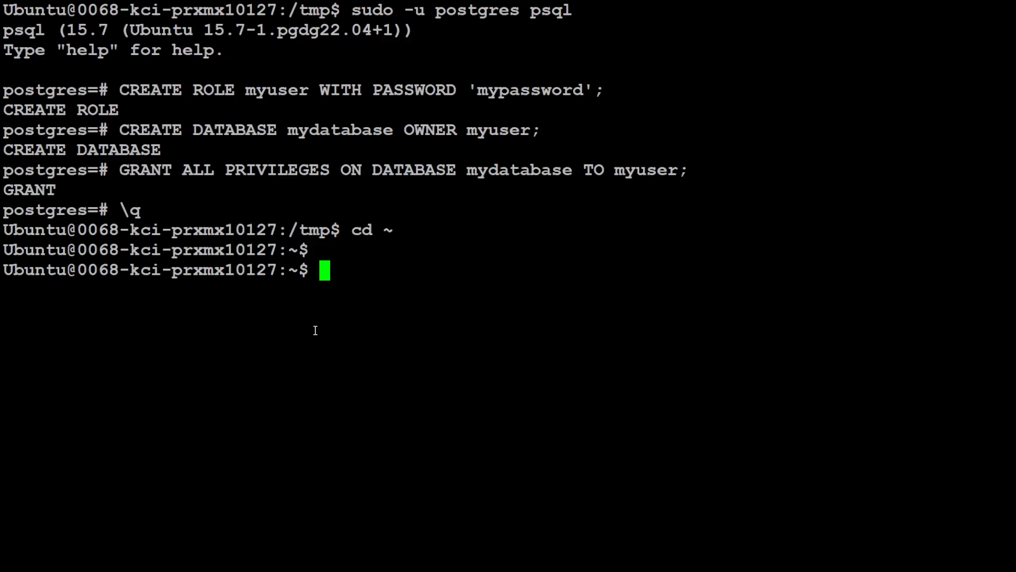
type("cd r2")
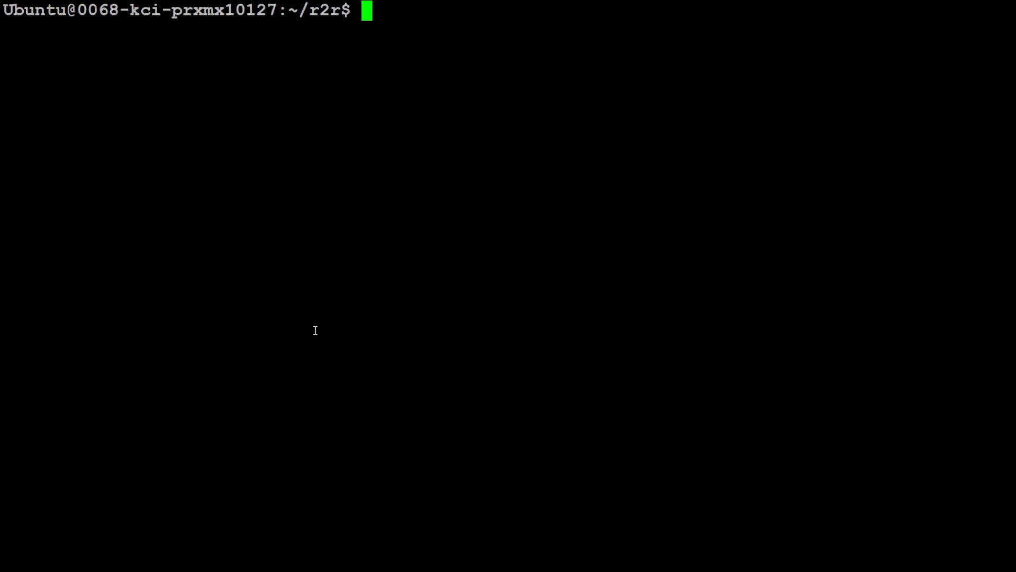
Activate the r2r conda environment after the nonexistent ipt one fails, then clear the screen.
type("conda acti")
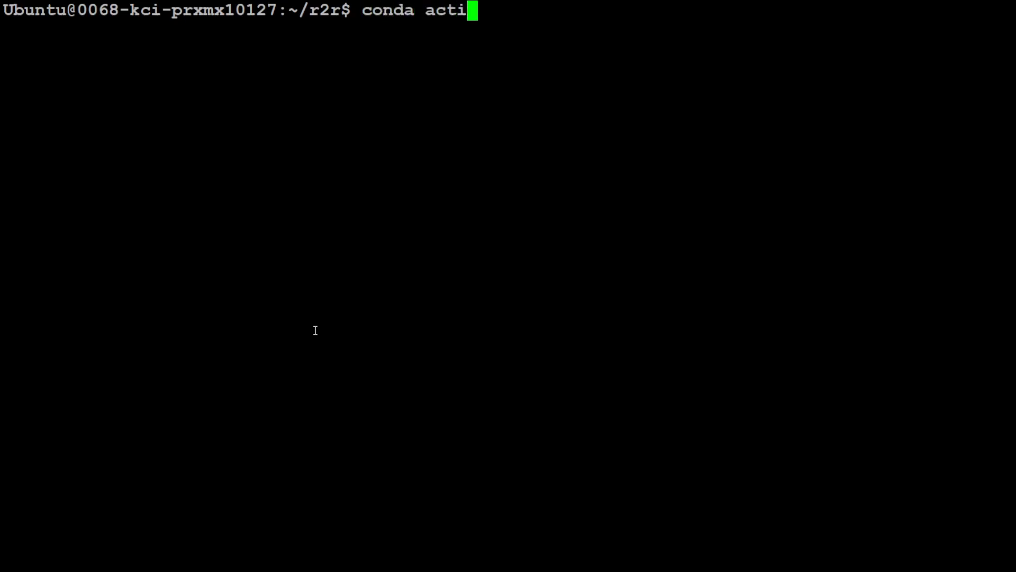
type("vate")
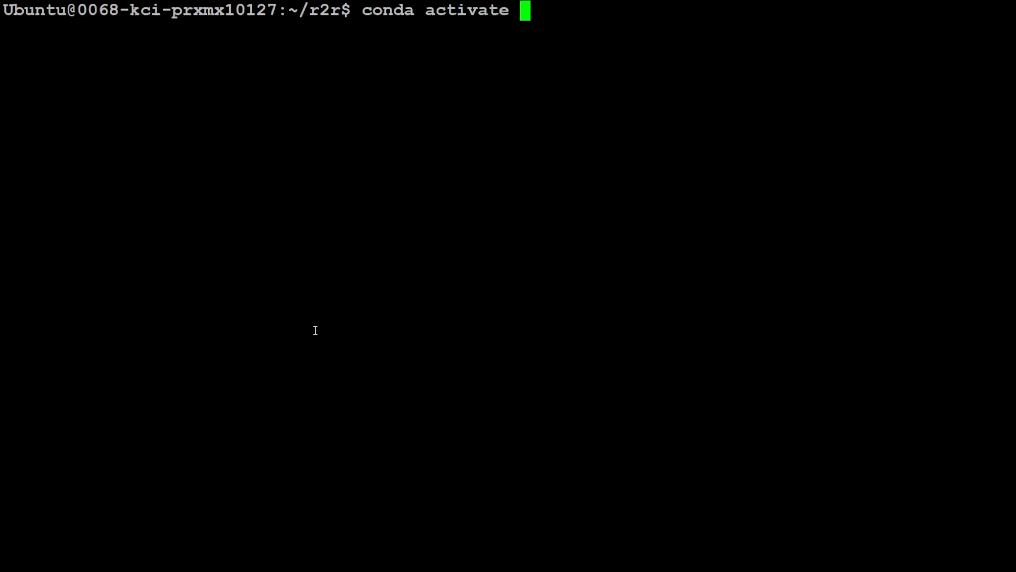
type("ipt")
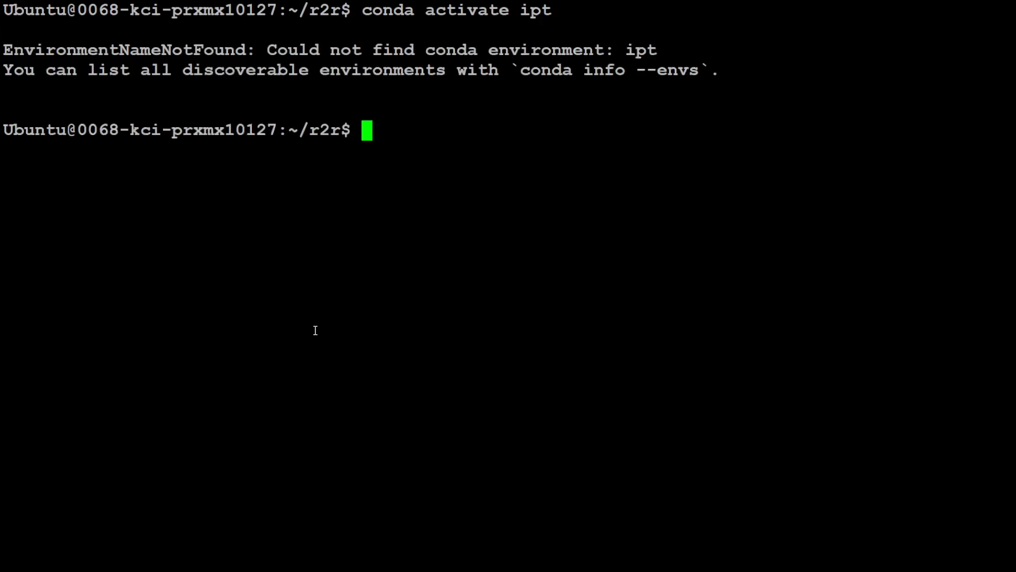
type("conda")
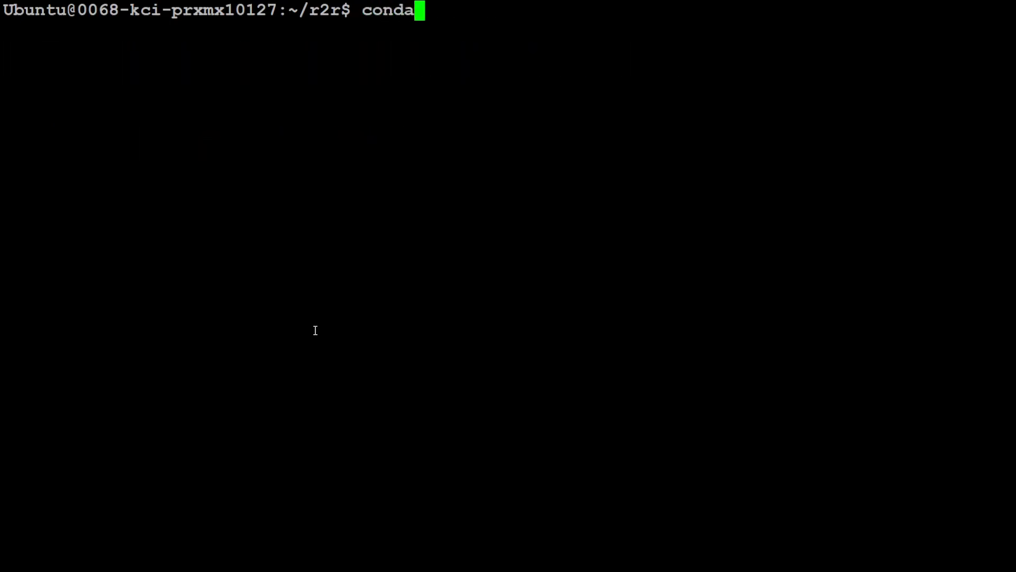
type("activate r2r")
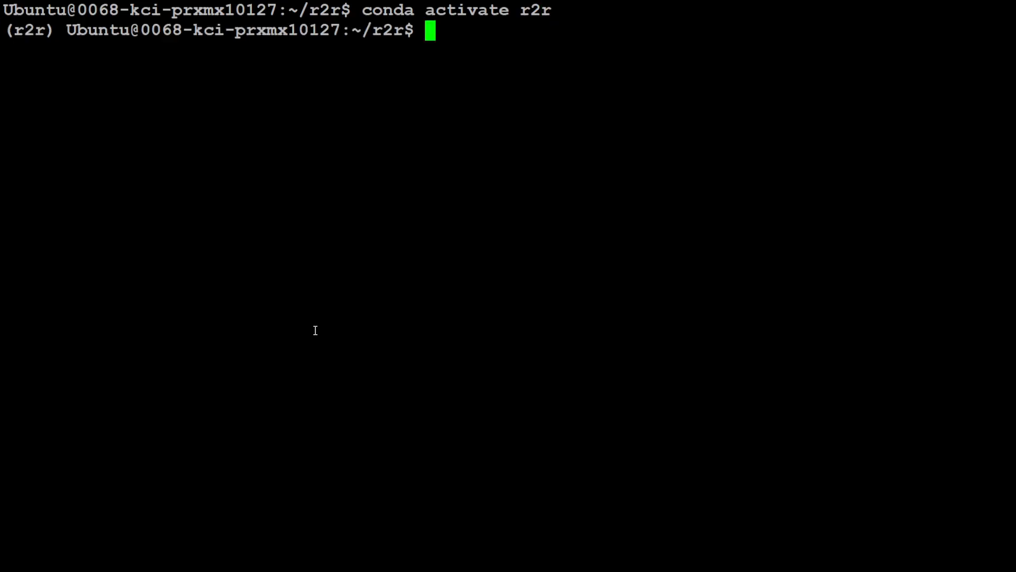
type("clear")
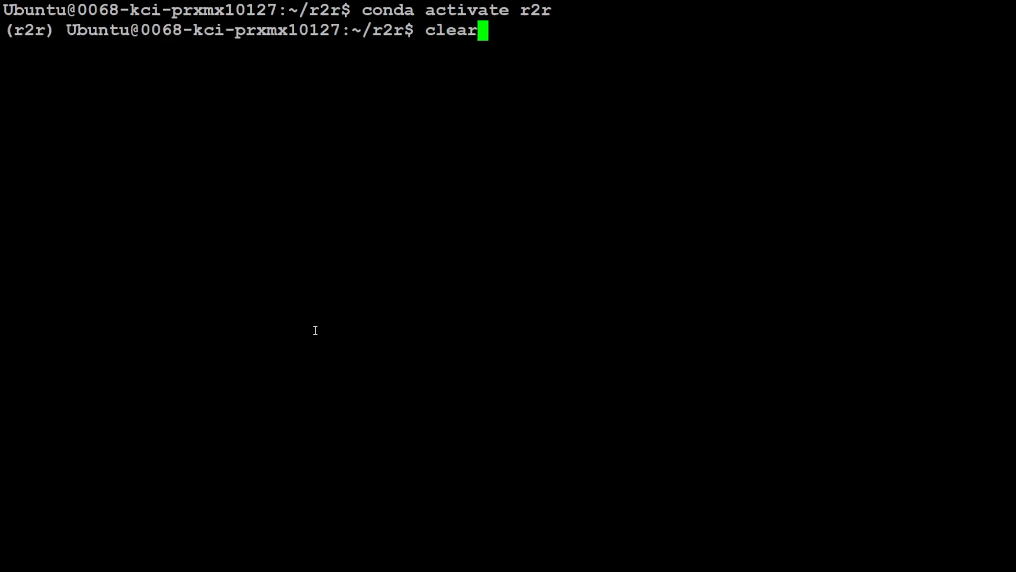
key("Return")
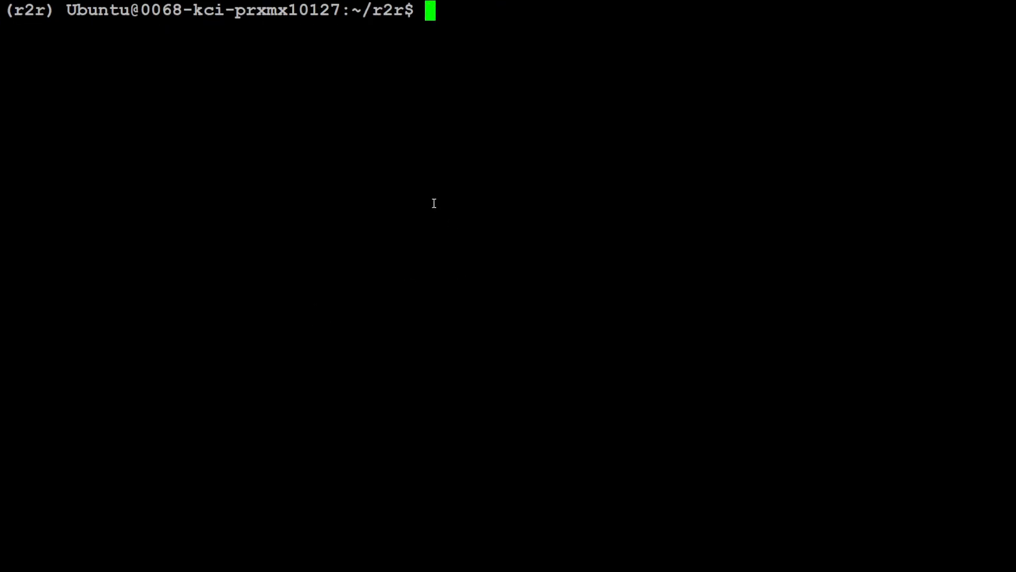
Export POSTGRES_USER=myuser along with the password, host, port and database name variables.
type("export POSTGRES_USER=myuser")
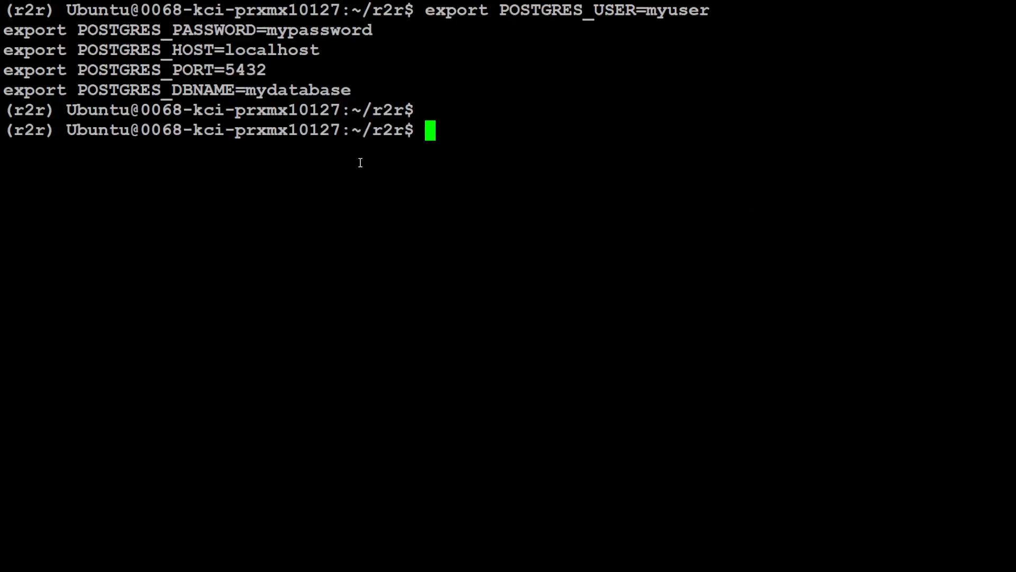
mouse_move(477, 156)
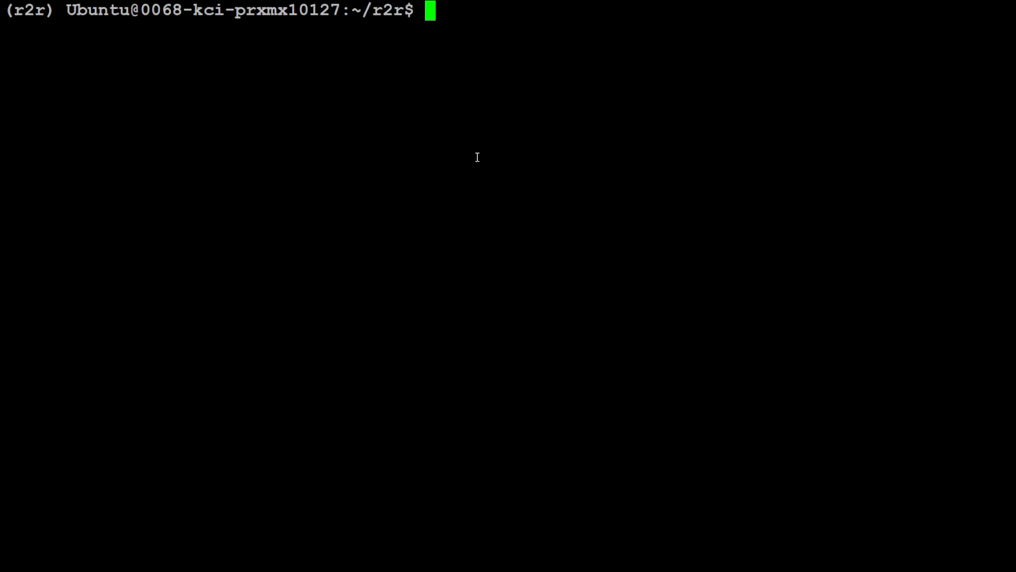
type("ls")
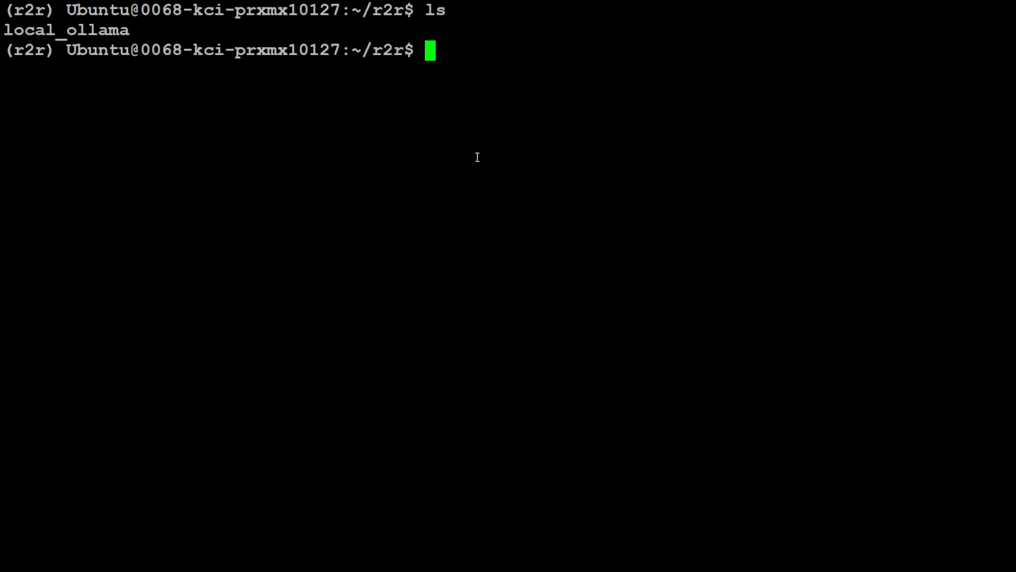
type("touch local")
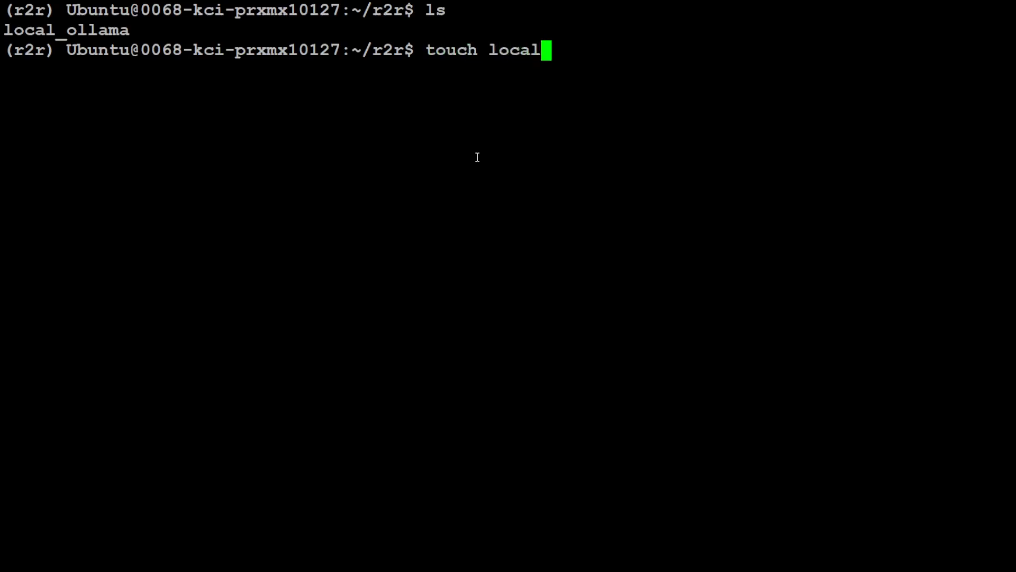
type("_ollama")
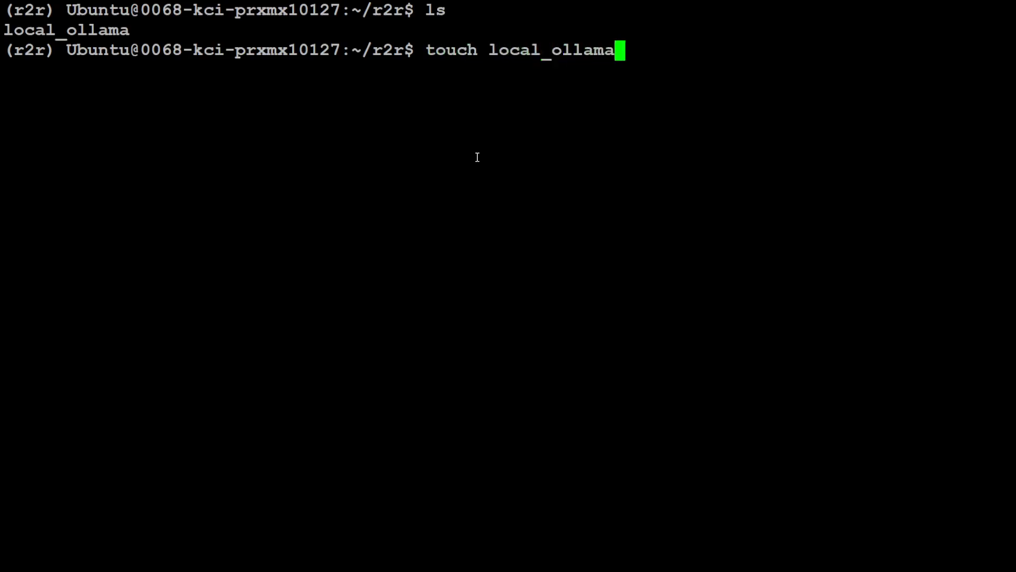
key("BackSpace")
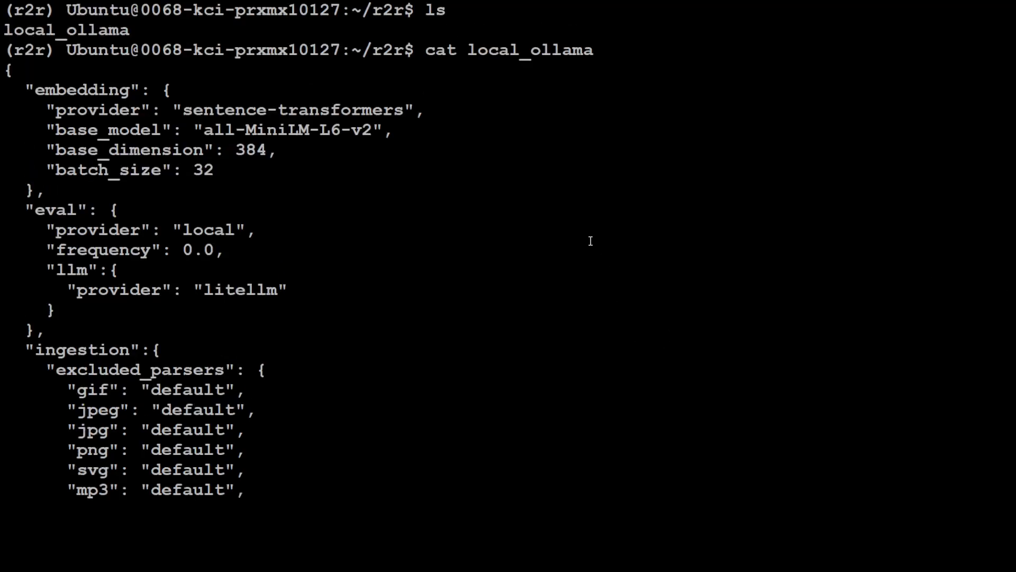
mouse_move(293, 221)
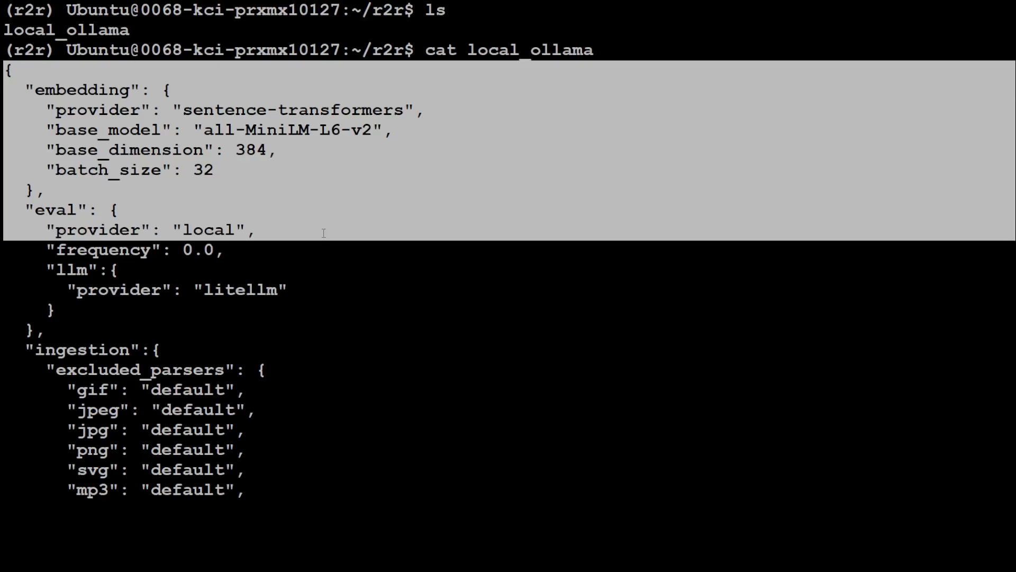
scroll("down", 3)
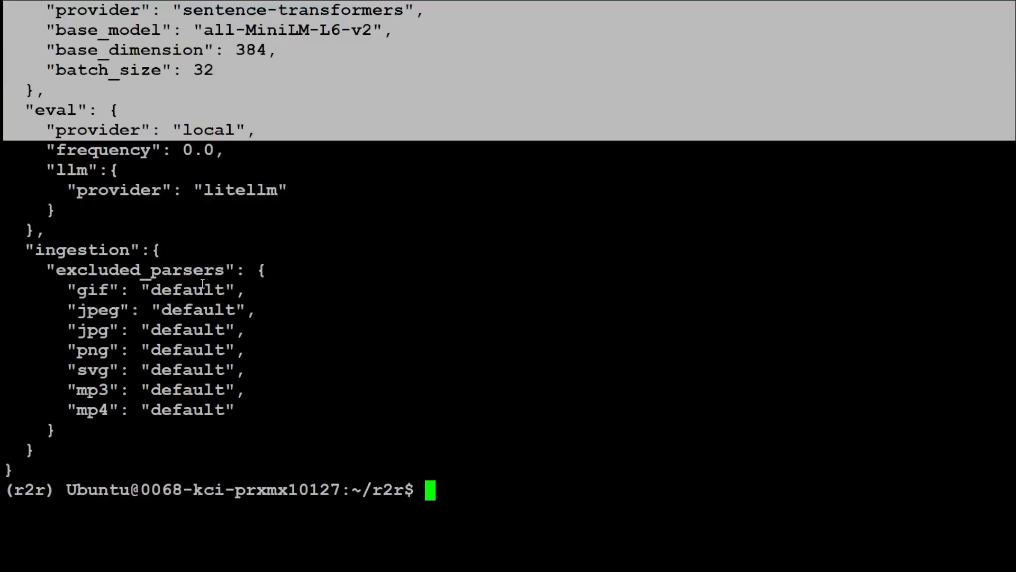
mouse_move(398, 342)
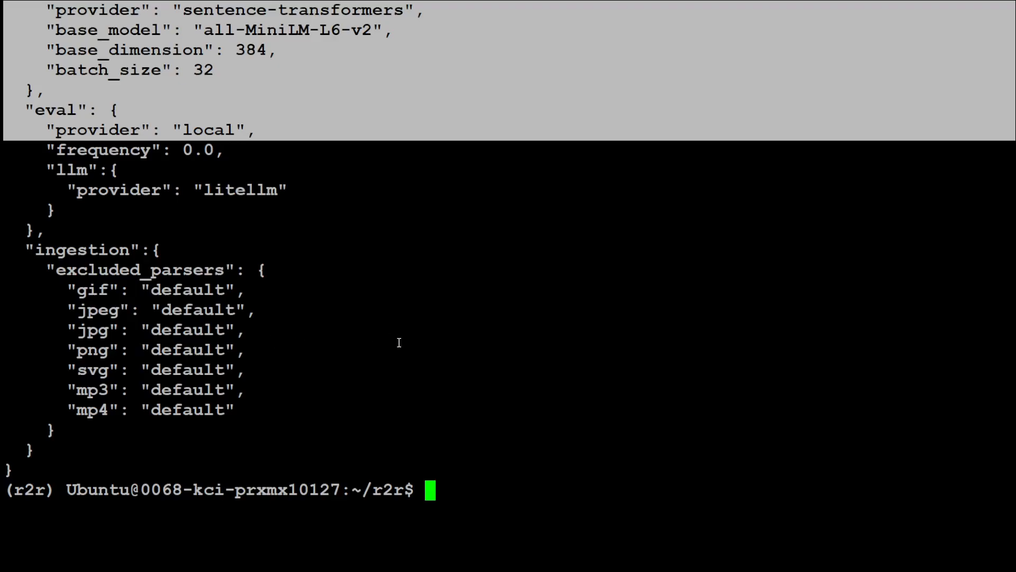
mouse_move(399, 340)
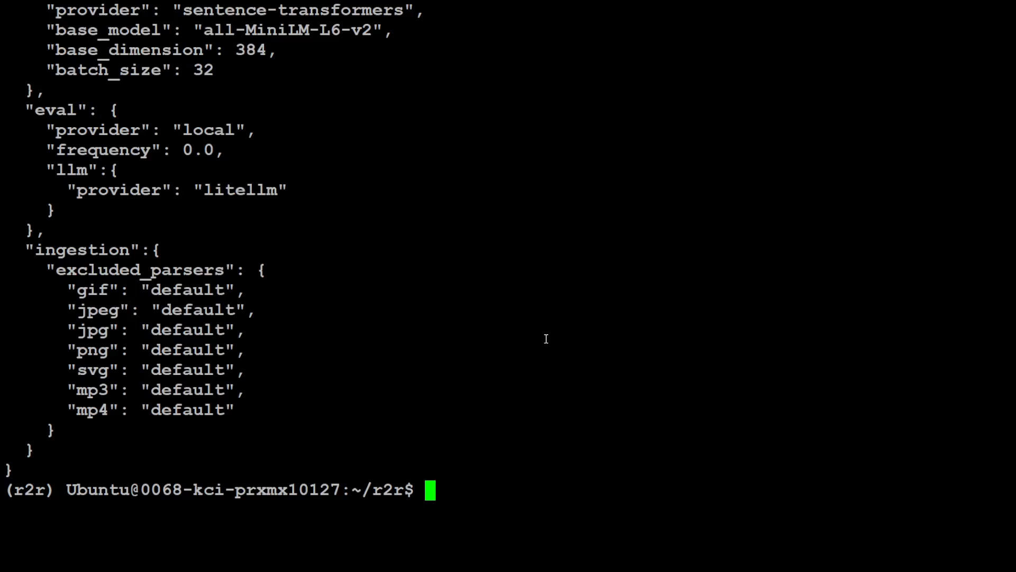
type("cl")
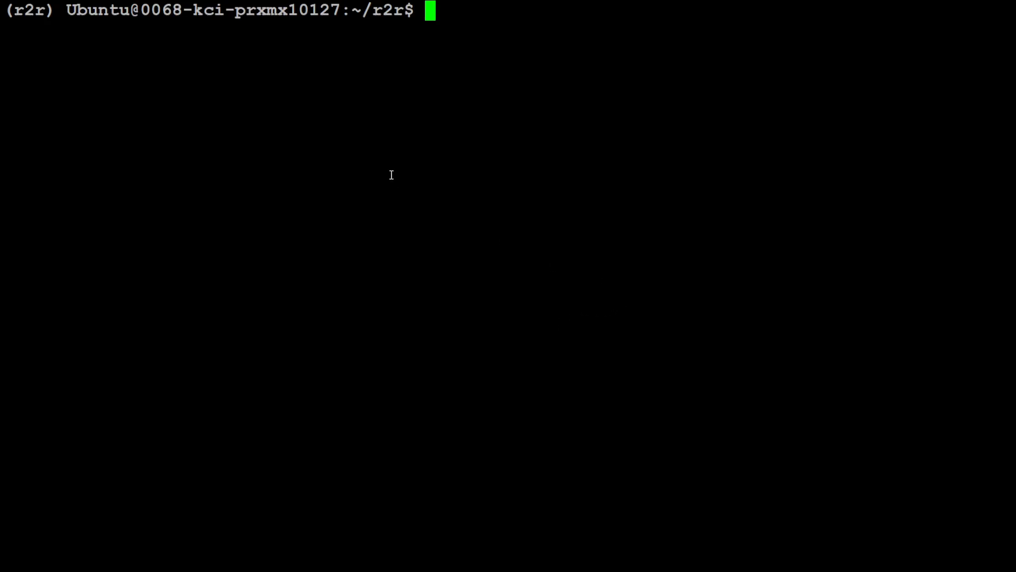
Install 'r2r[local-embedding]' with pip install -U and review the already-satisfied requirements.
type("pip install -U 'r2r[local-embedding]'")
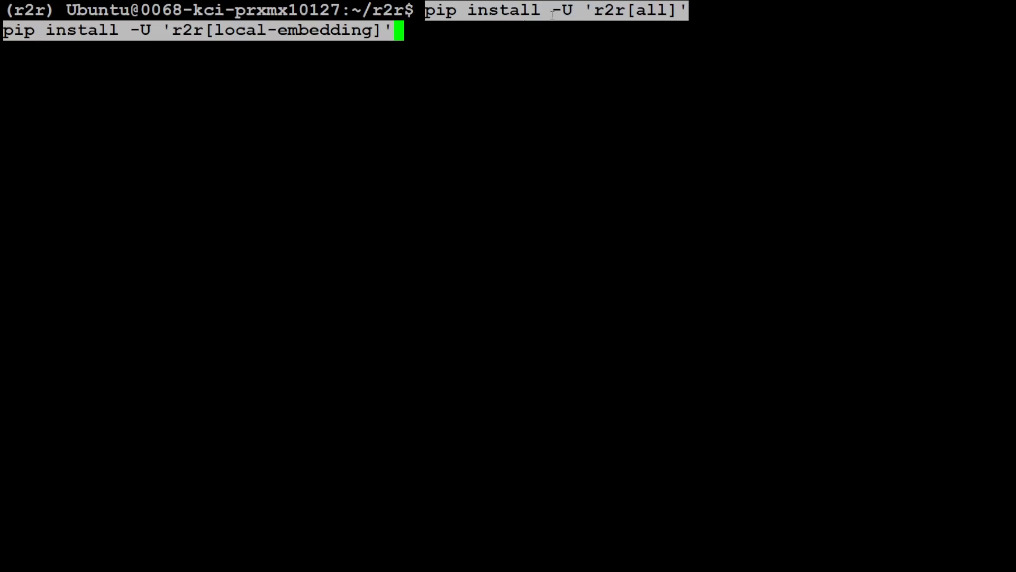
mouse_move(702, 136)
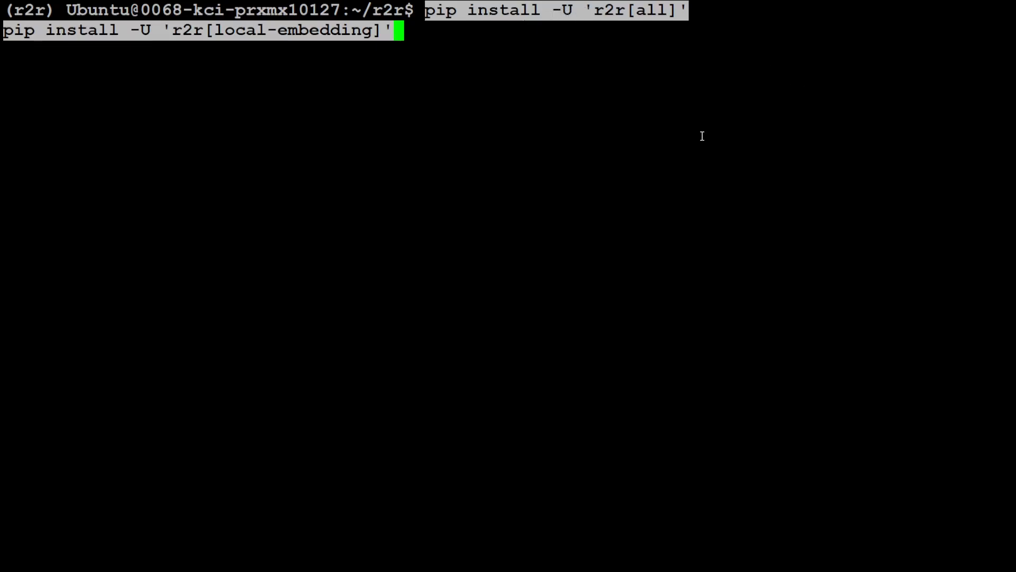
mouse_move(792, 128)
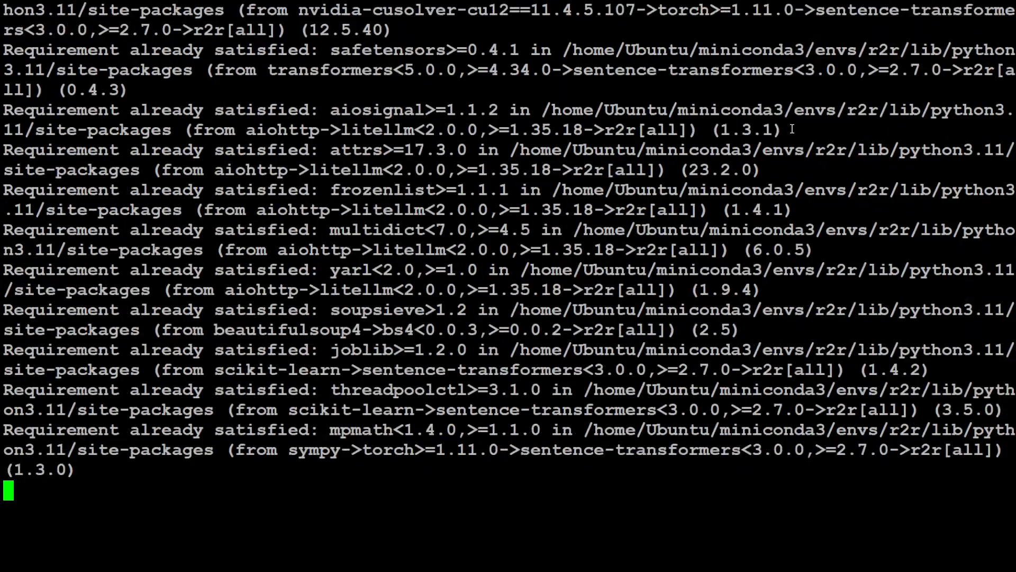
scroll("down", 3)
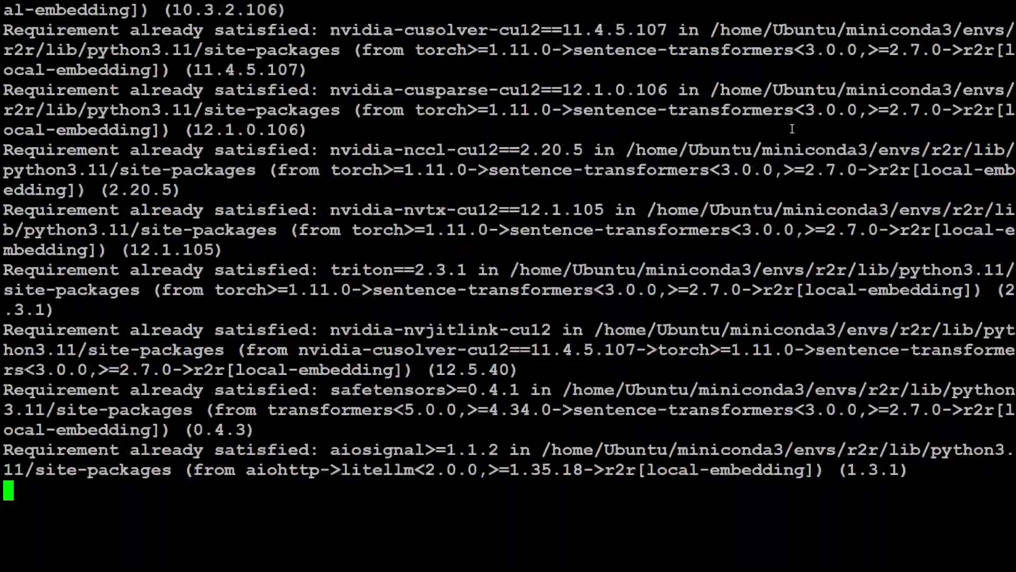
scroll("down", 3)
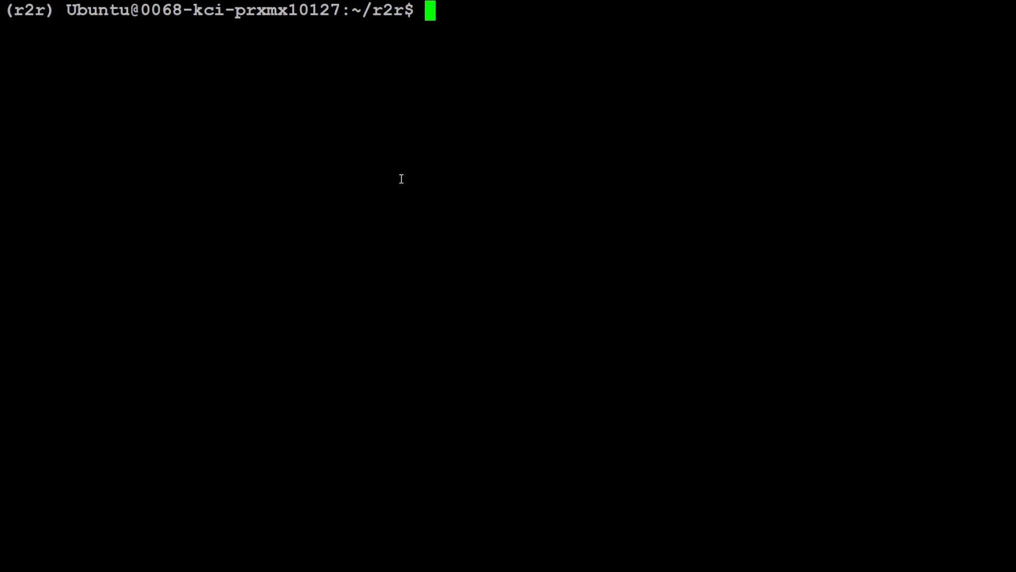
Pull the llama2 and mxbai-embed-large Ollama models and confirm them with ollama list.
type("ollama pull llama2")
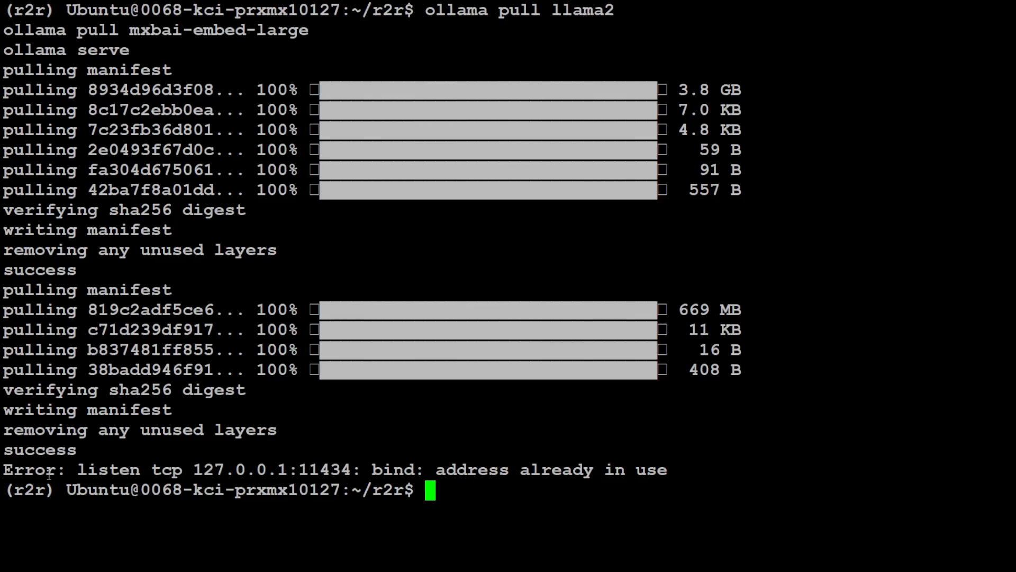
mouse_move(529, 424)
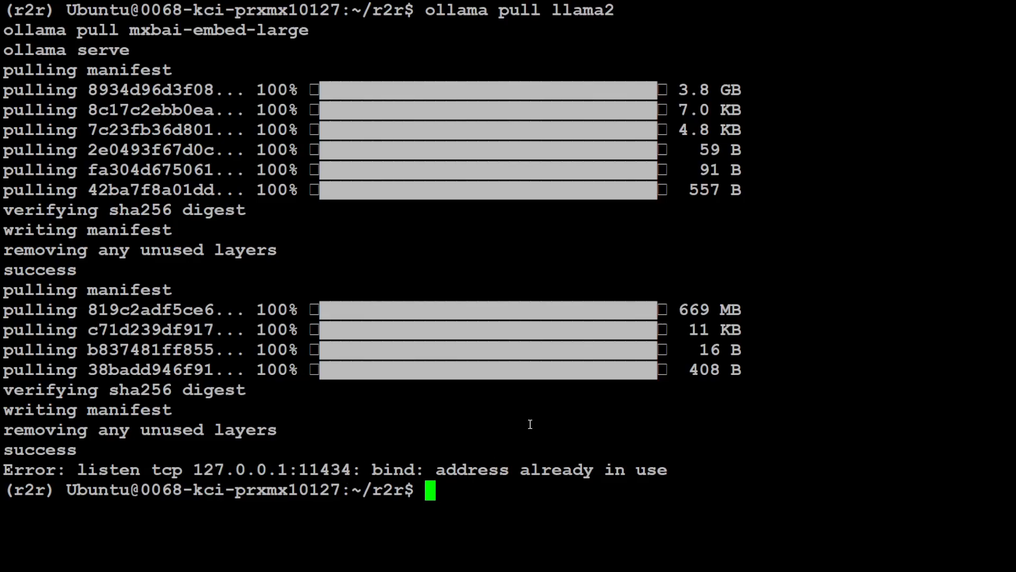
type("ollama list")
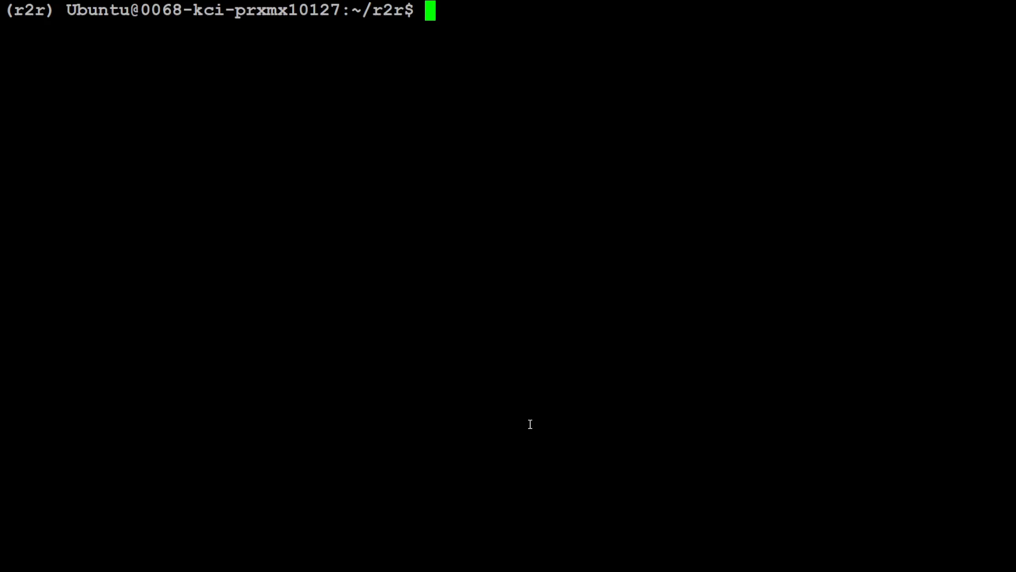
mouse_move(590, 364)
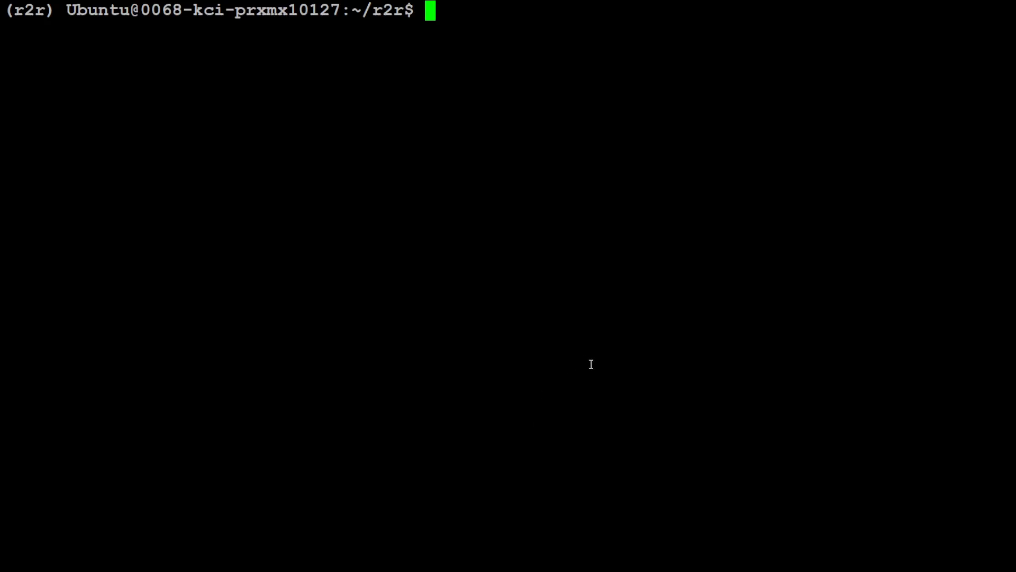
mouse_move(358, 171)
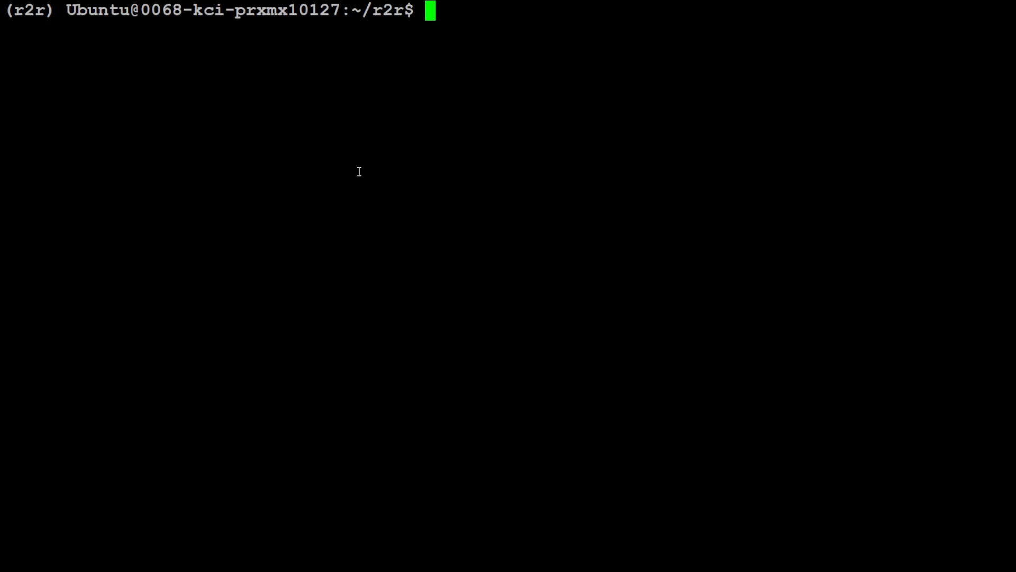
Enter the quickstart ingest_as_files command with --no-media=true and --config_name=local_ollama, leaving it unrun.
type("python3 -m r2r.examples.quickstart ingest_as_files --no-media=true --config_name=local_ollama")
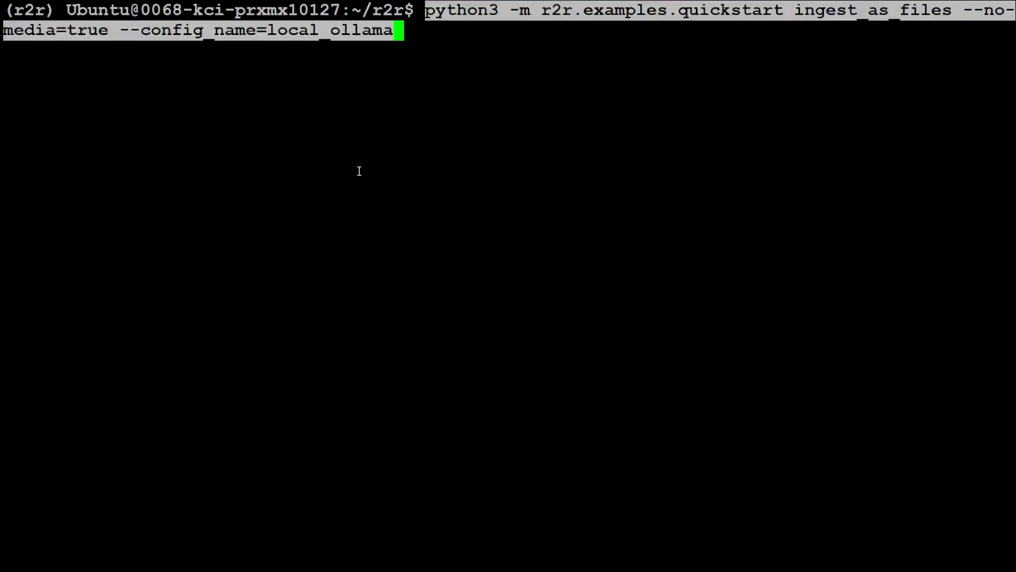
mouse_move(390, 165)
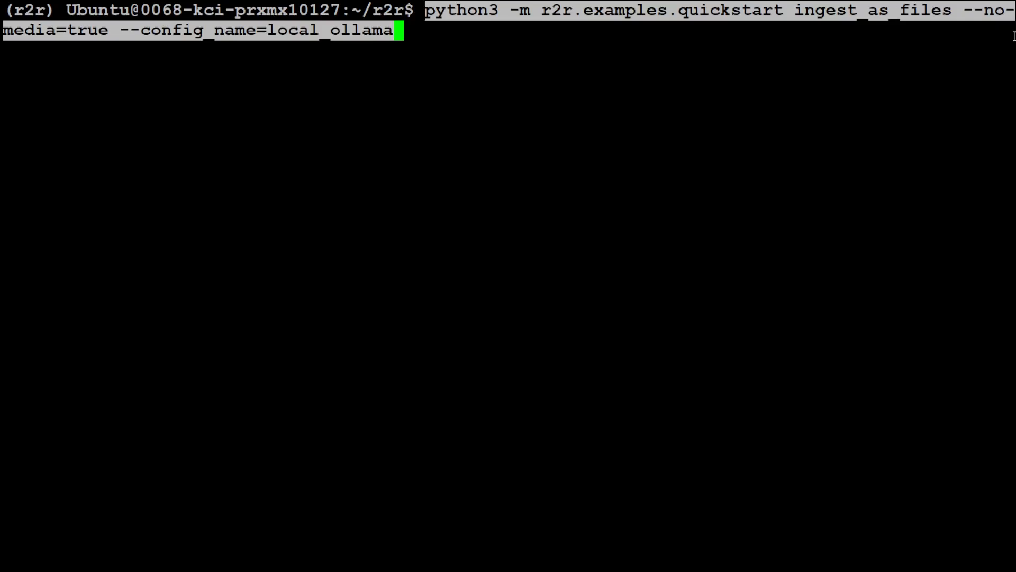
mouse_move(713, 53)
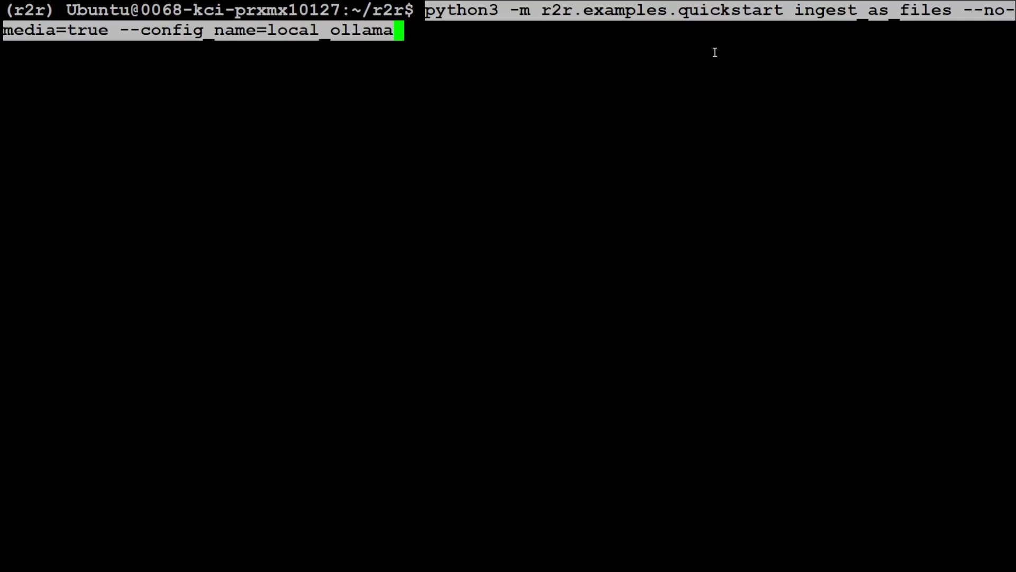
mouse_move(910, 44)
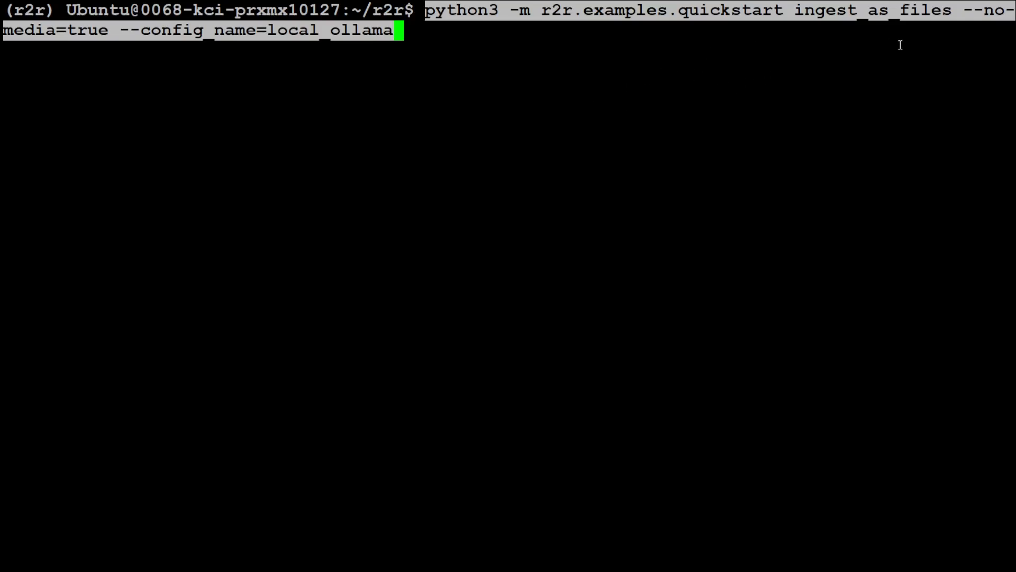
mouse_move(950, 27)
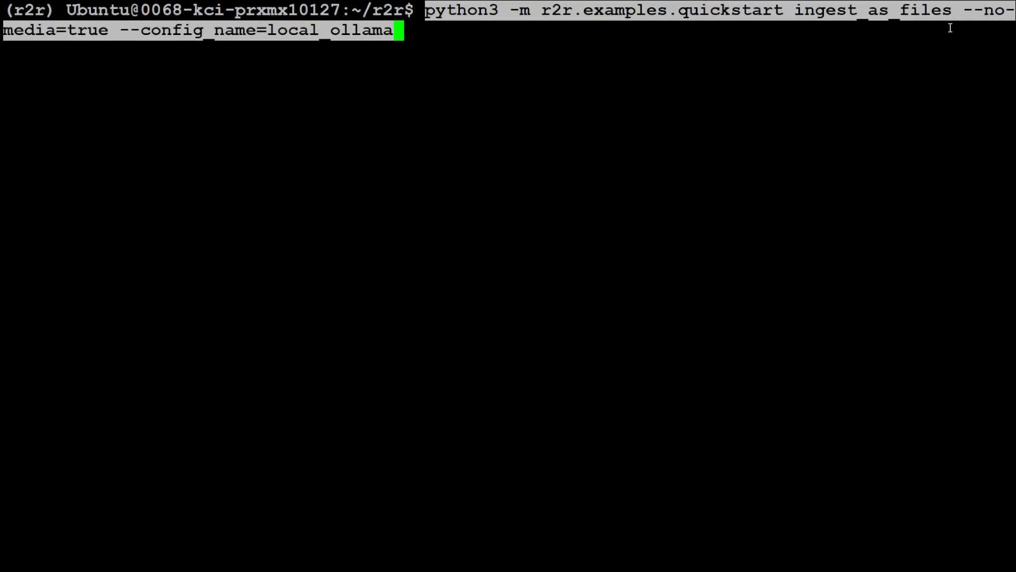